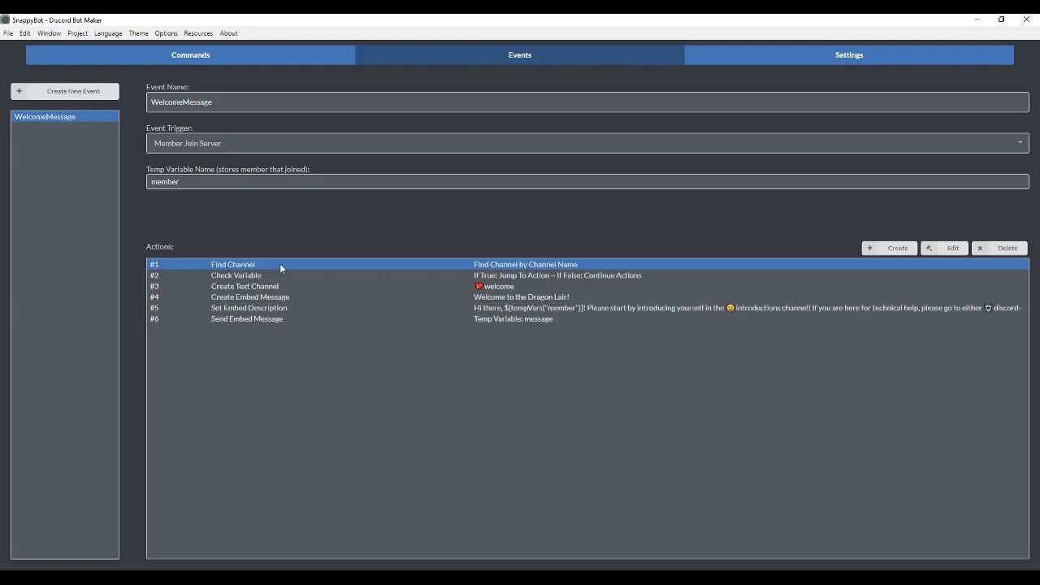
{"action": "mouse_move", "coordinate": [238, 156]}
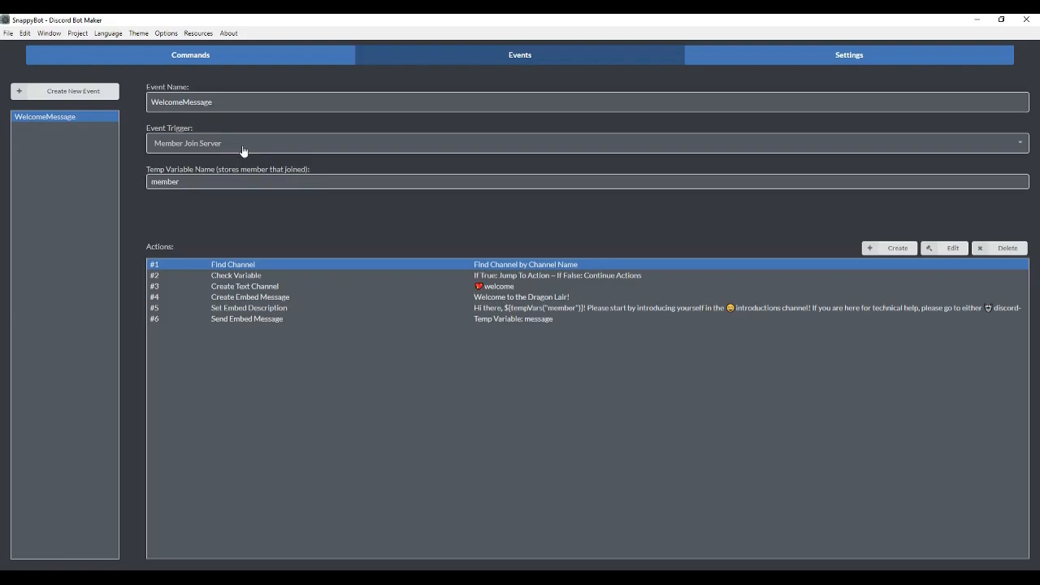
{"action": "mouse_move", "coordinate": [241, 92]}
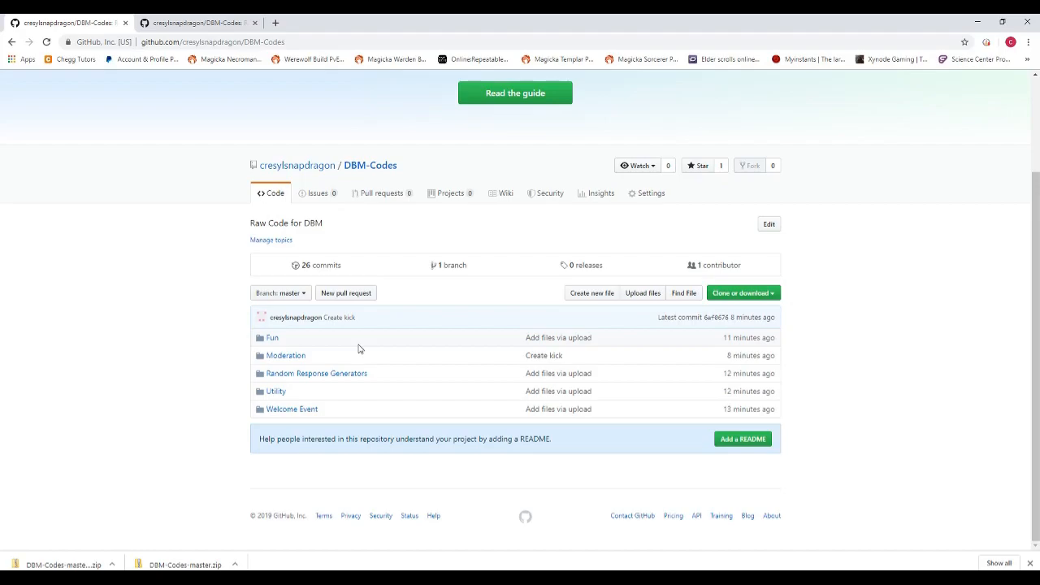
{"action": "mouse_move", "coordinate": [452, 439]}
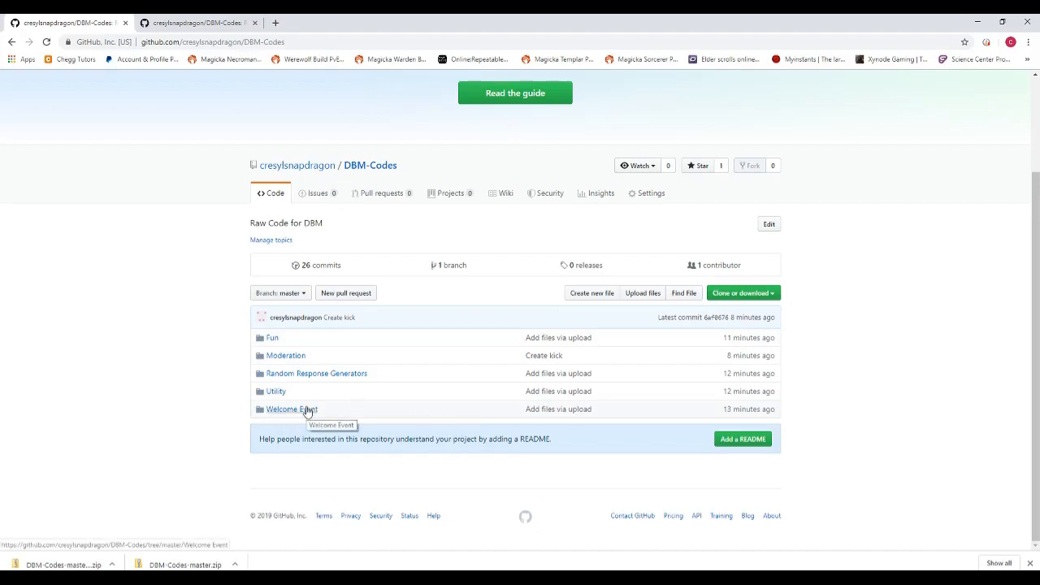
Step: View the welcomemessage file inside the Welcome Event folder of the DBM-Codes repository
{"action": "left_click", "coordinate": [291, 409]}
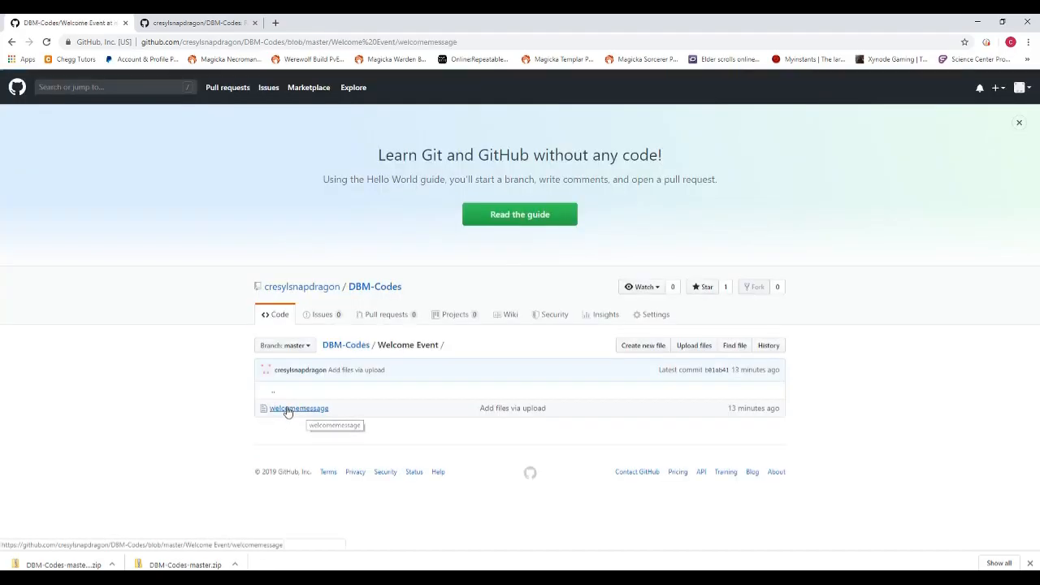
{"action": "left_click", "coordinate": [299, 408]}
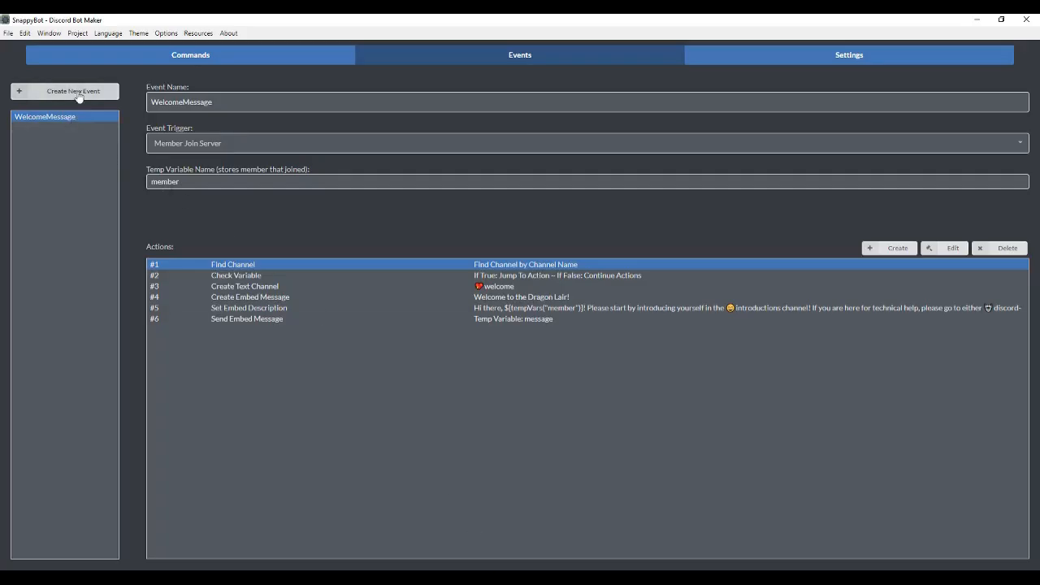
{"action": "right_click", "coordinate": [32, 127]}
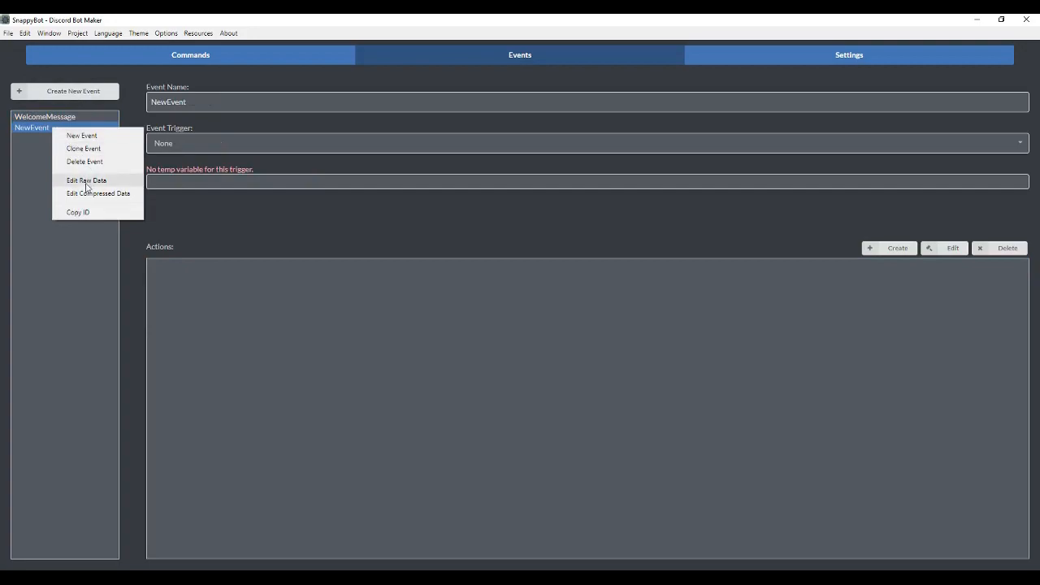
{"action": "left_click", "coordinate": [86, 180]}
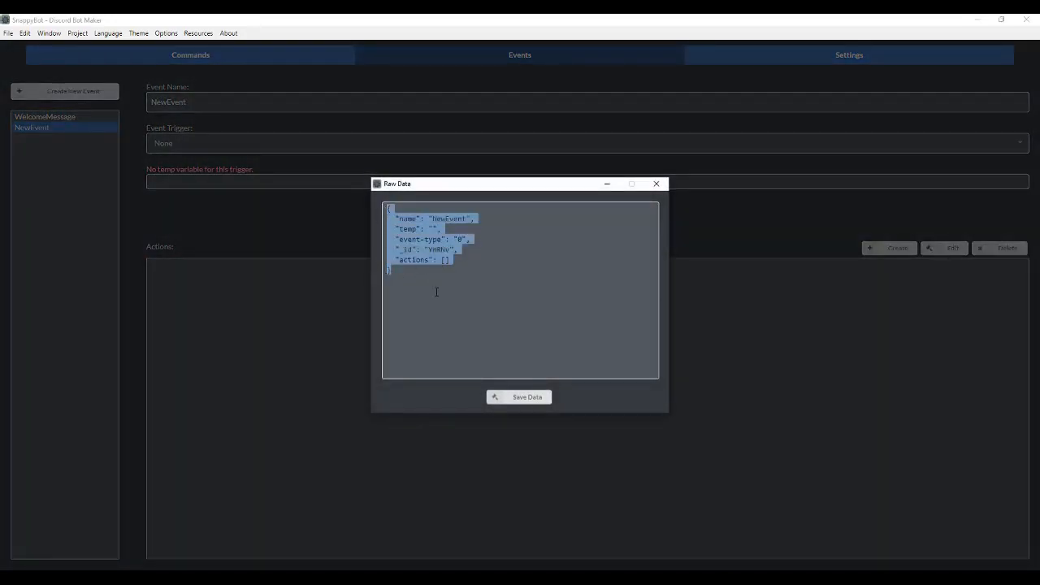
{"action": "right_click", "coordinate": [33, 126]}
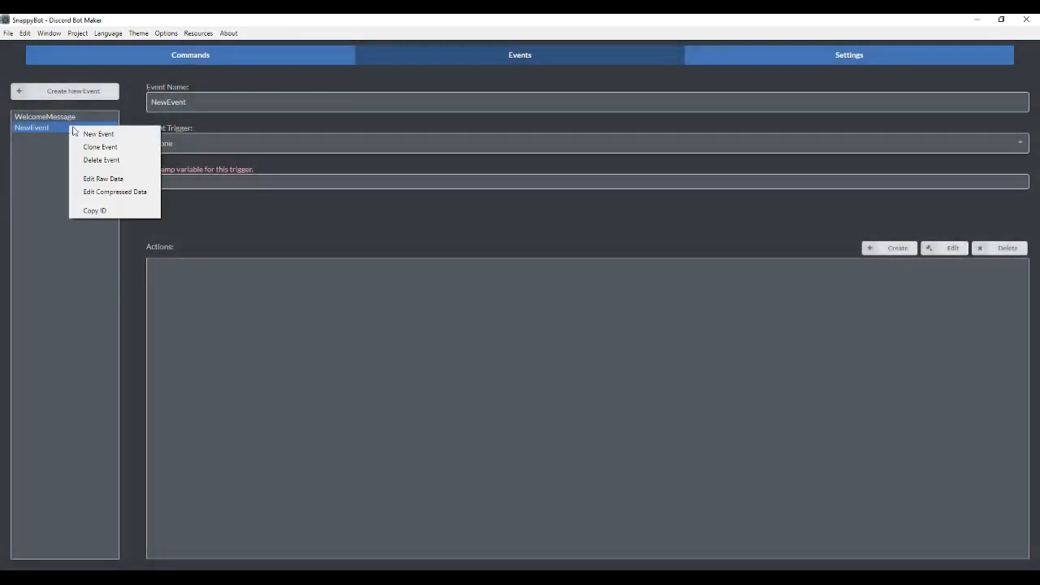
{"action": "left_click", "coordinate": [101, 160]}
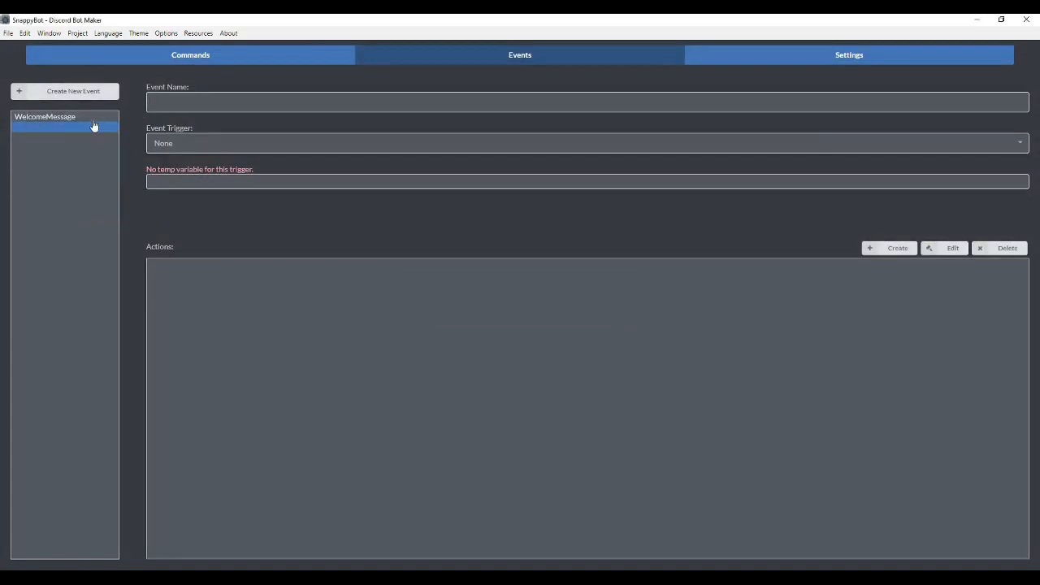
{"action": "left_click", "coordinate": [65, 120]}
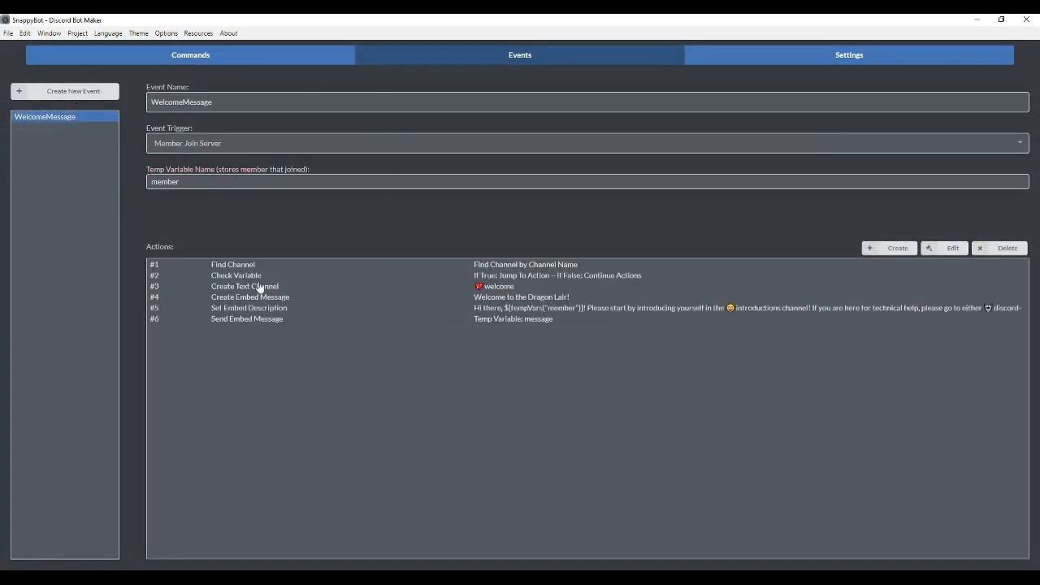
{"action": "mouse_move", "coordinate": [338, 348]}
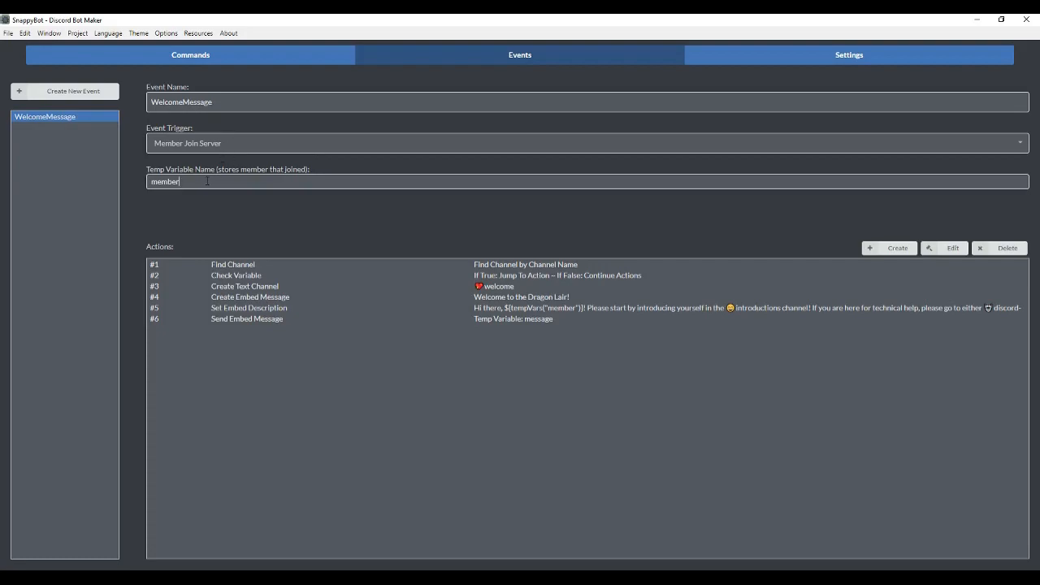
{"action": "double_click", "coordinate": [164, 182]}
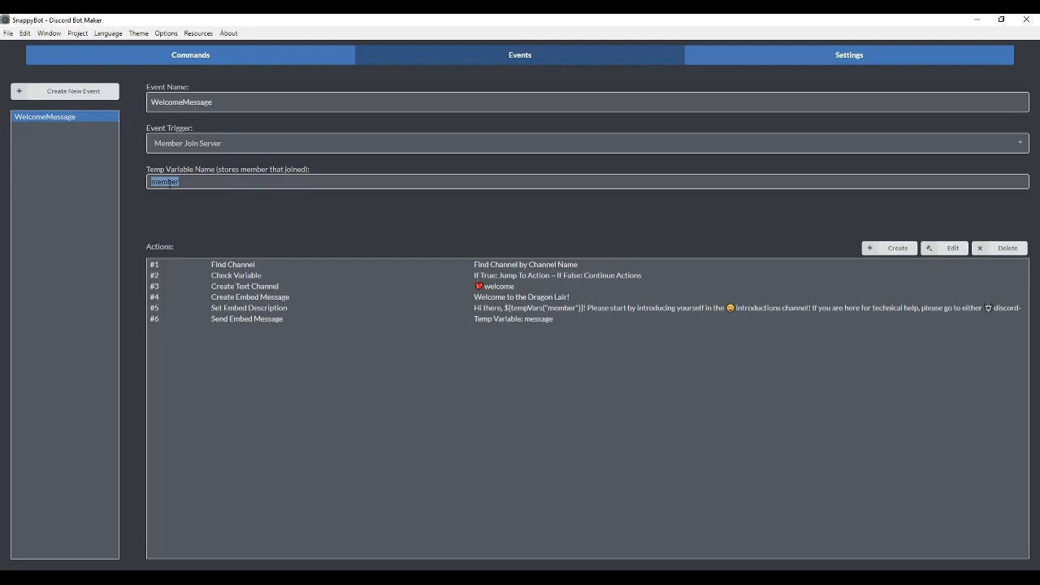
{"action": "mouse_move", "coordinate": [487, 228]}
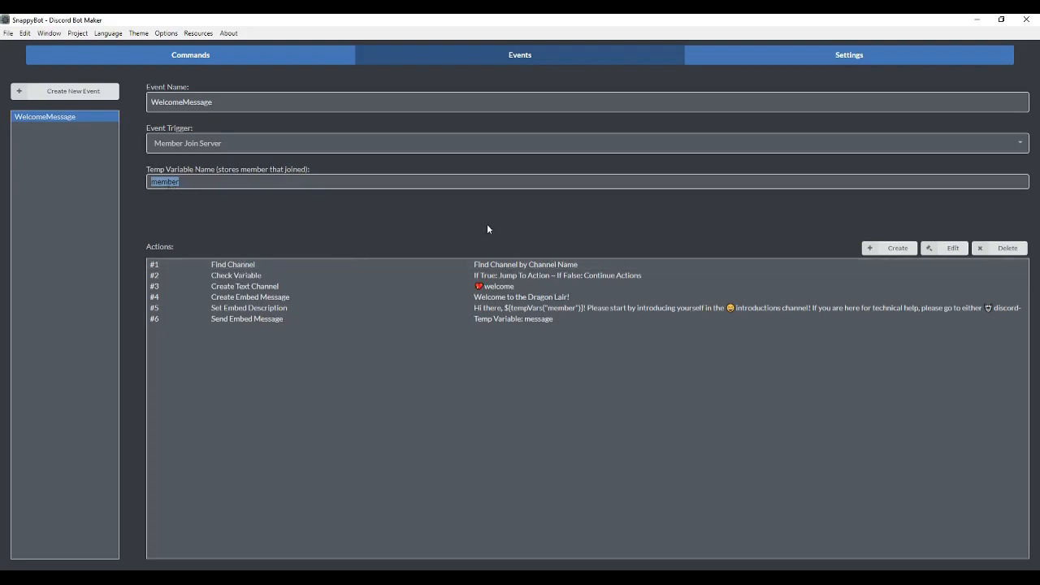
{"action": "mouse_move", "coordinate": [572, 395]}
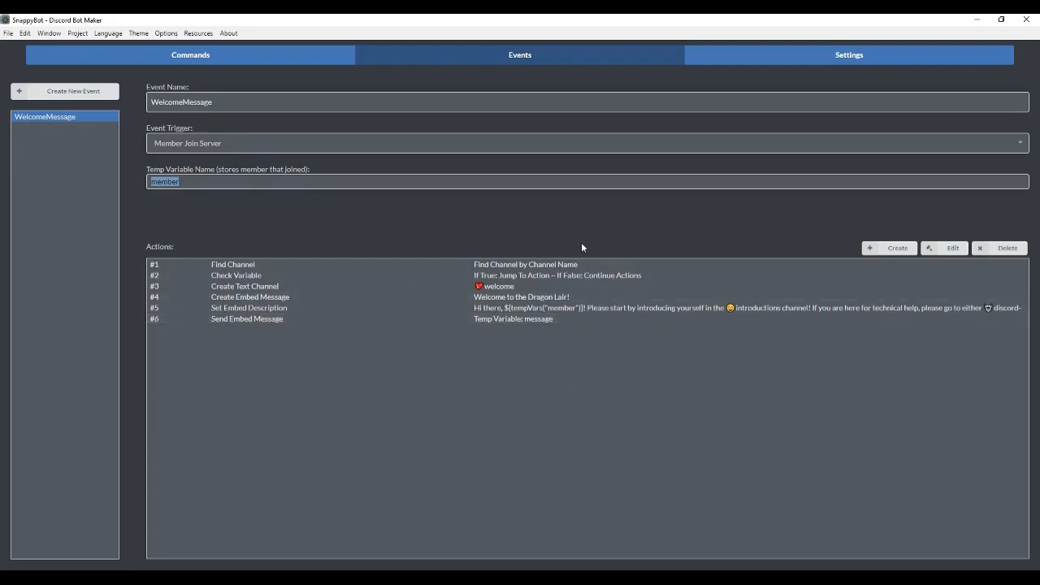
{"action": "mouse_move", "coordinate": [452, 354]}
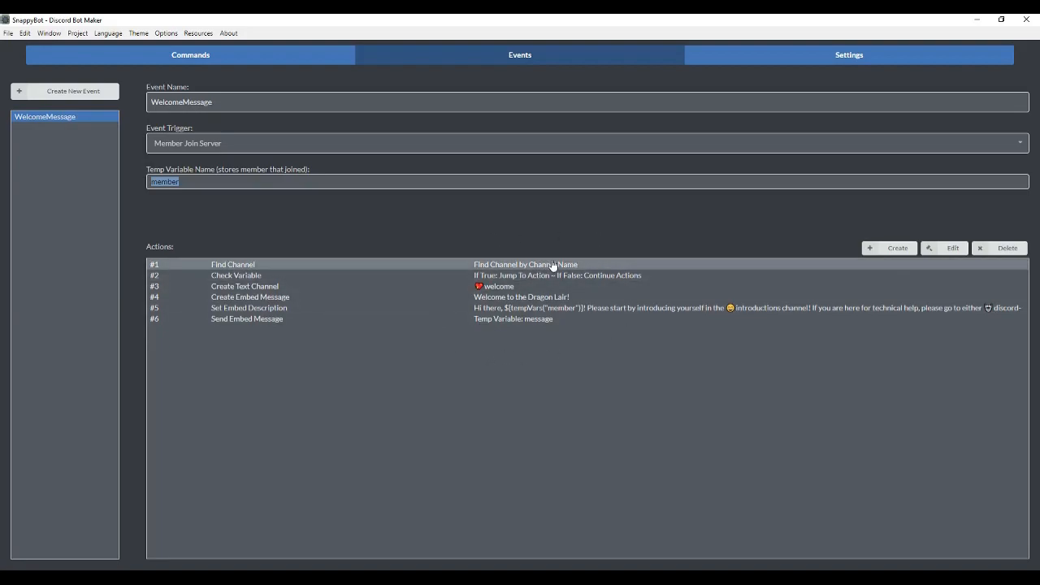
{"action": "double_click", "coordinate": [232, 263]}
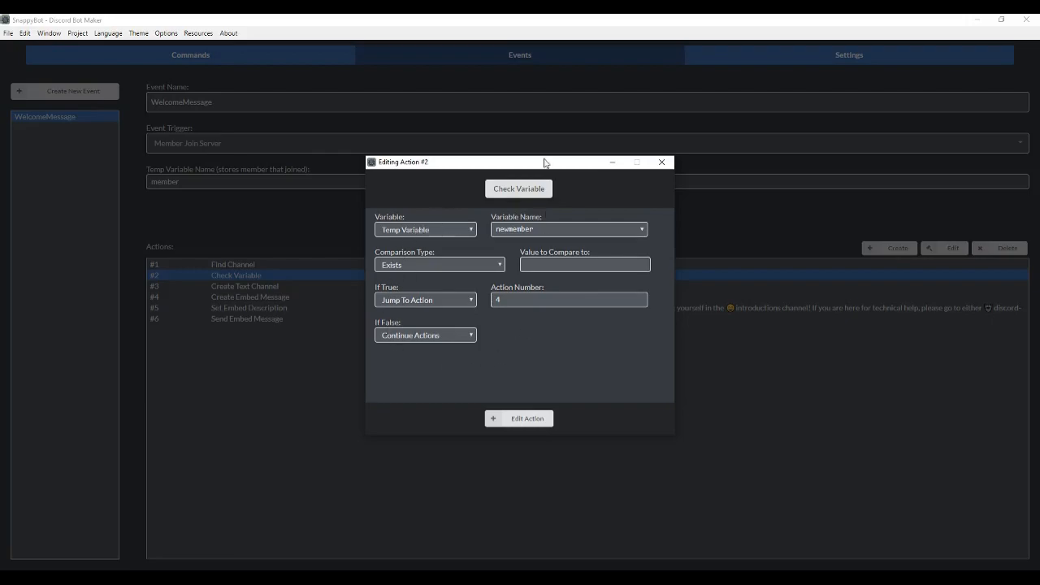
{"action": "left_click_drag", "start_coordinate": [545, 163], "coordinate": [608, 170]}
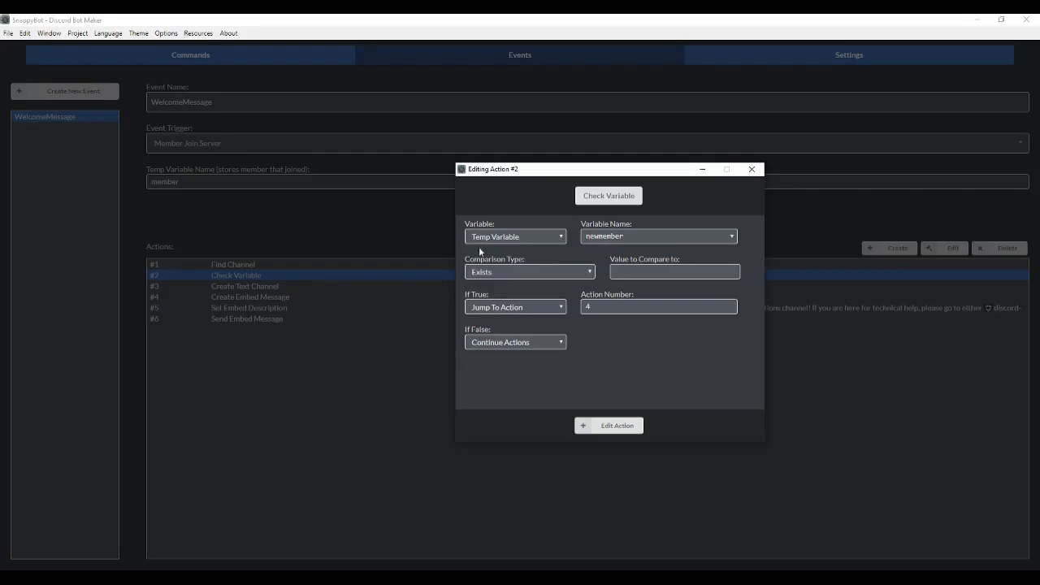
{"action": "mouse_move", "coordinate": [631, 226]}
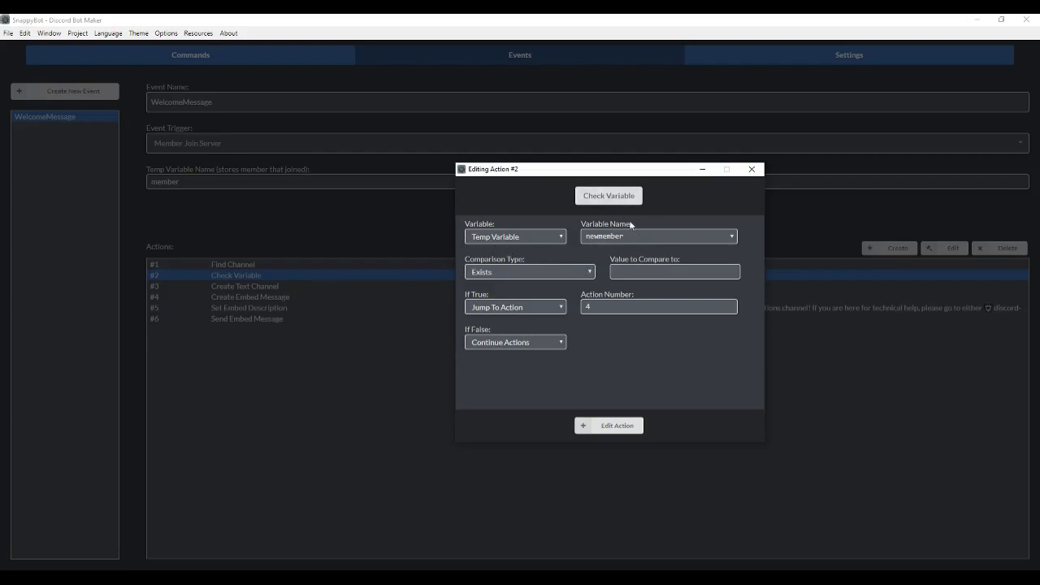
{"action": "mouse_move", "coordinate": [540, 286]}
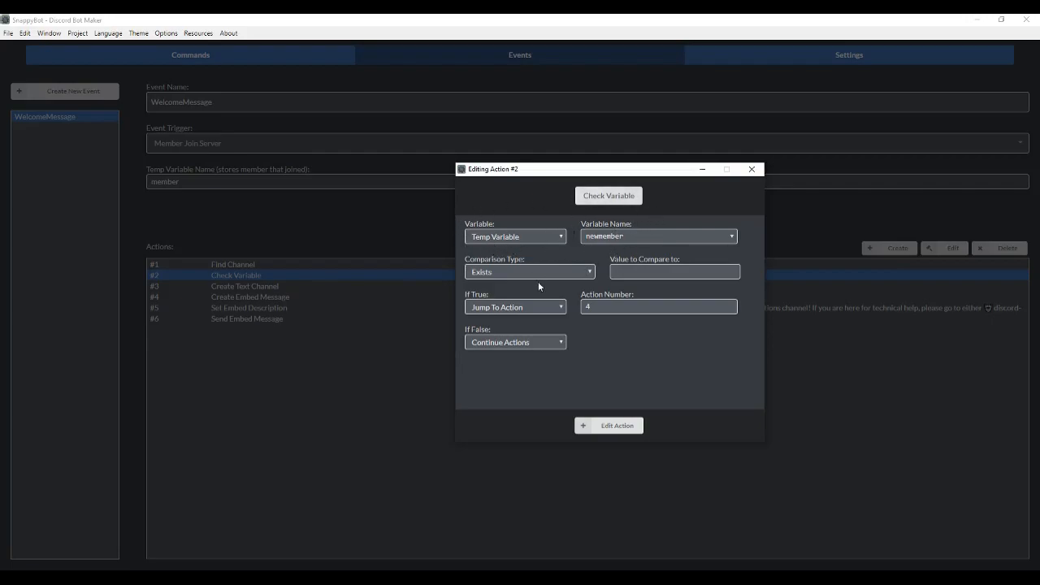
{"action": "mouse_move", "coordinate": [431, 268]}
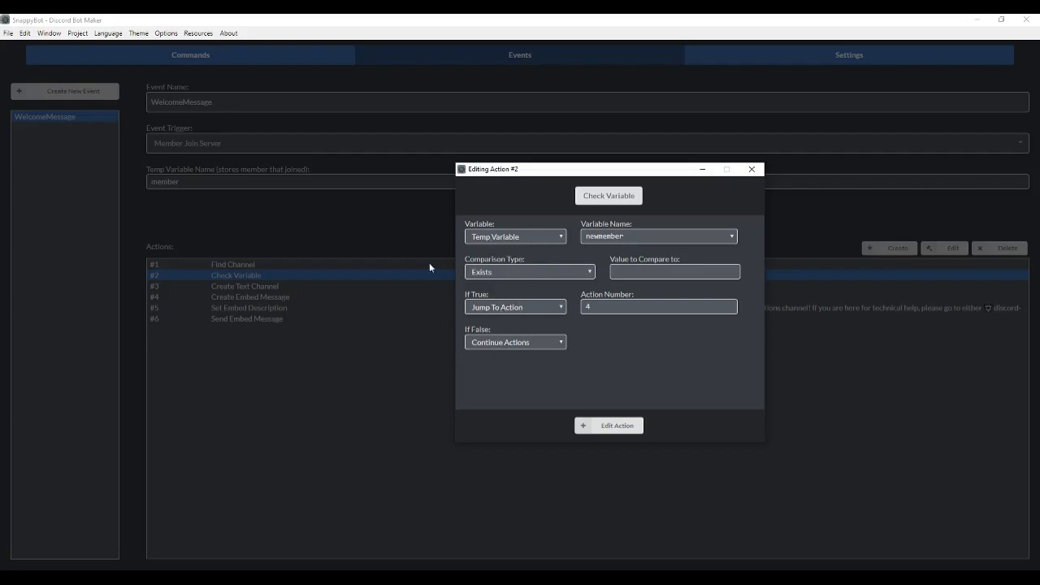
{"action": "mouse_move", "coordinate": [680, 382]}
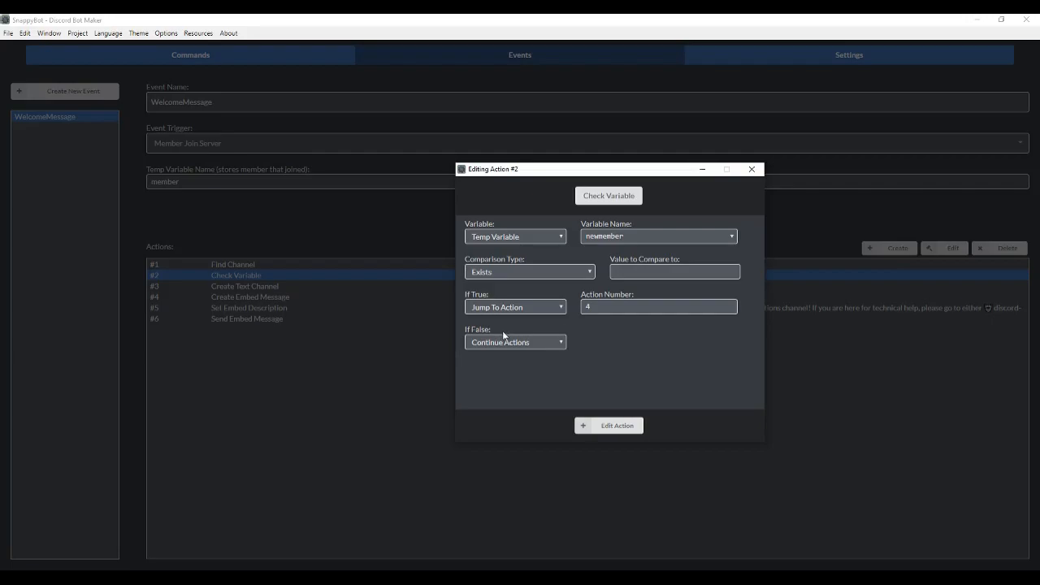
{"action": "mouse_move", "coordinate": [559, 237]}
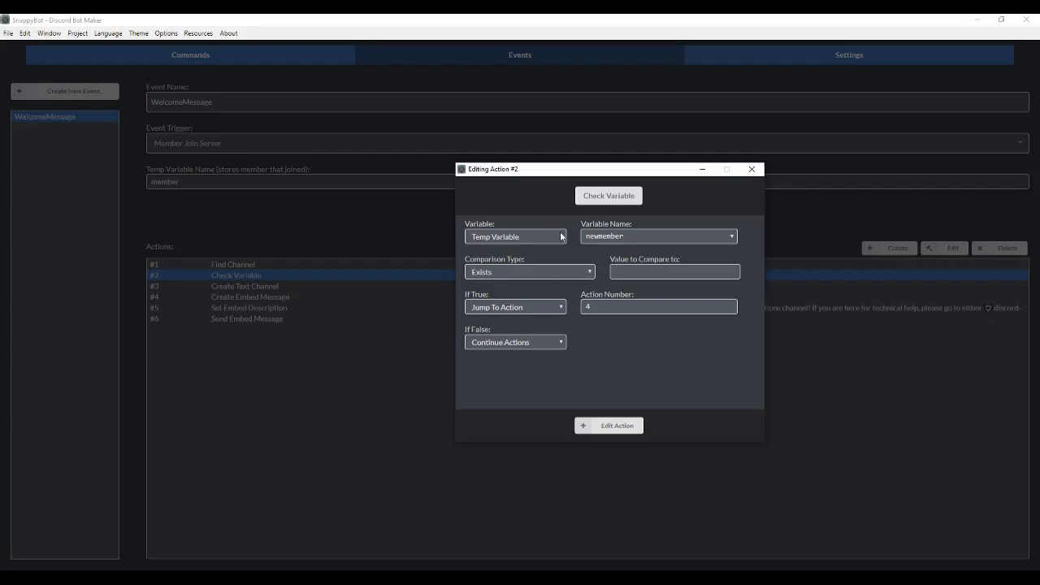
{"action": "mouse_move", "coordinate": [496, 296]}
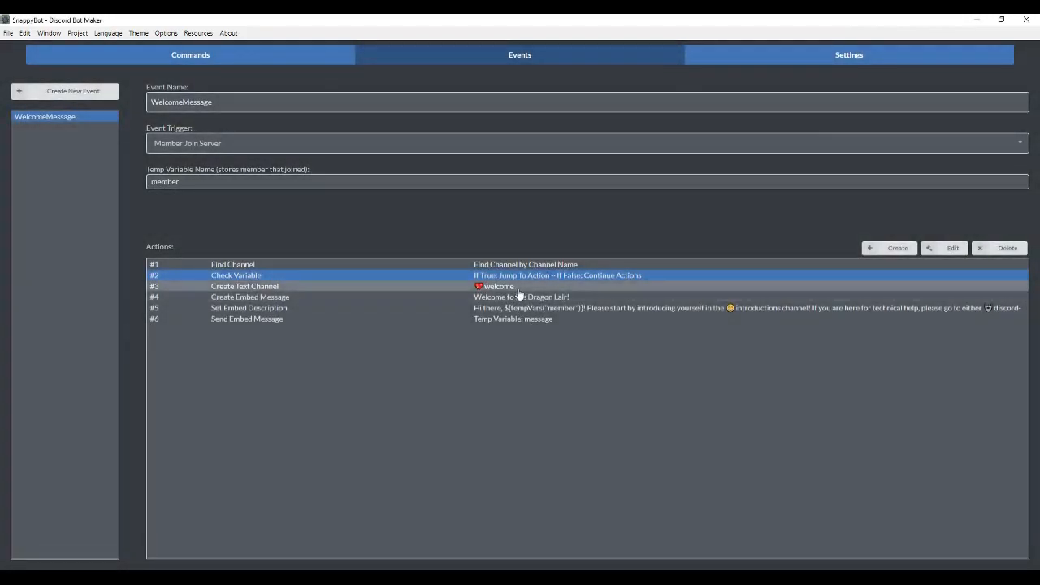
{"action": "double_click", "coordinate": [244, 286]}
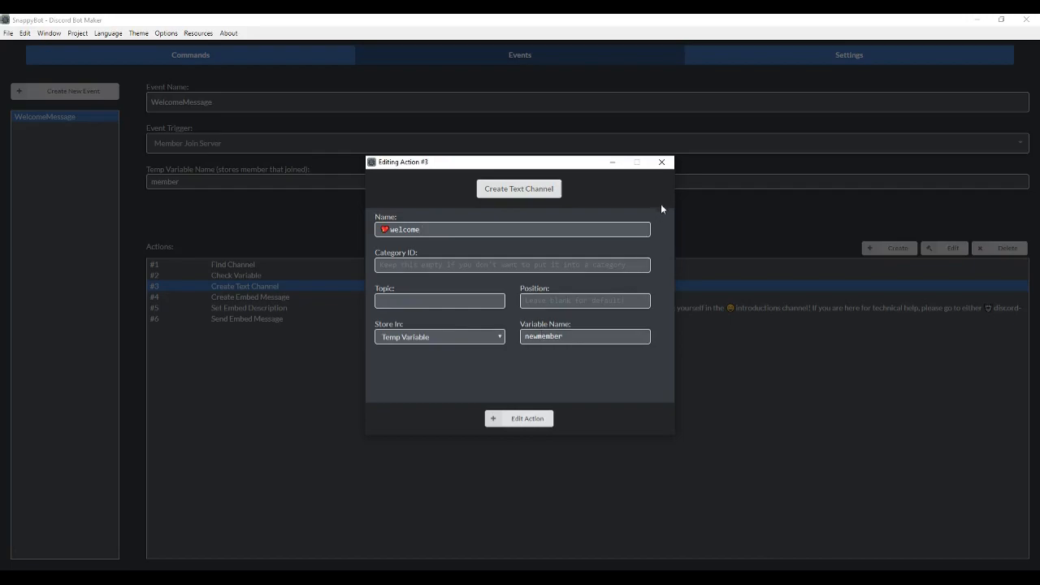
{"action": "left_click", "coordinate": [662, 163]}
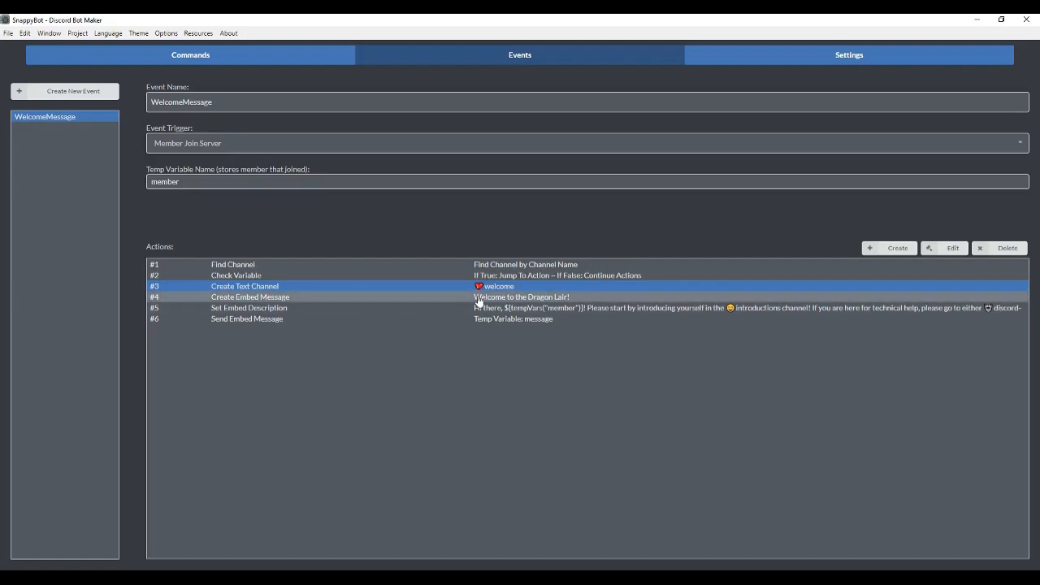
Step: Review the Create Embed Message action's giphy image URL and its temp variable message
{"action": "double_click", "coordinate": [250, 296]}
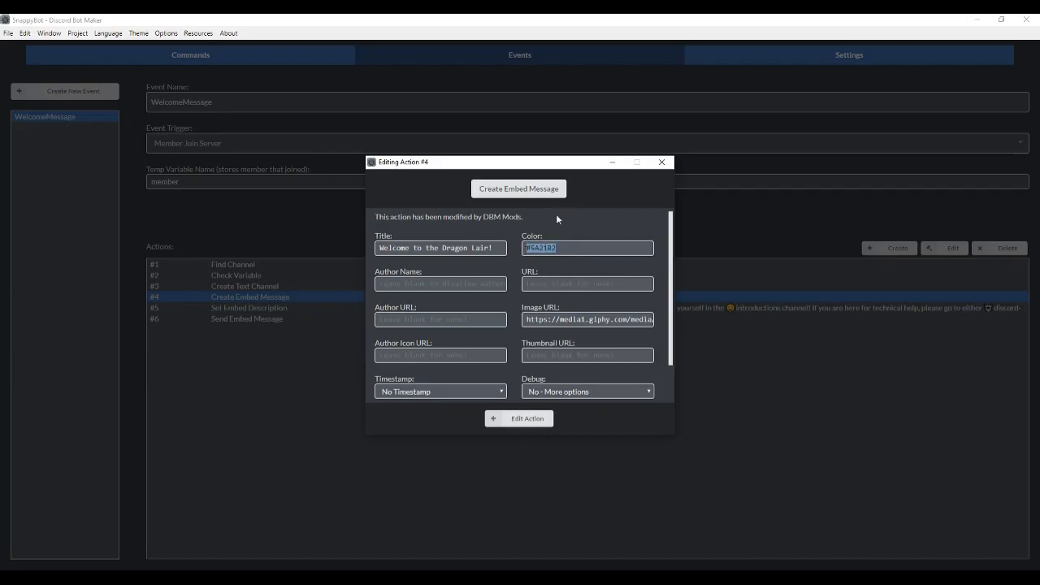
{"action": "left_click", "coordinate": [588, 319]}
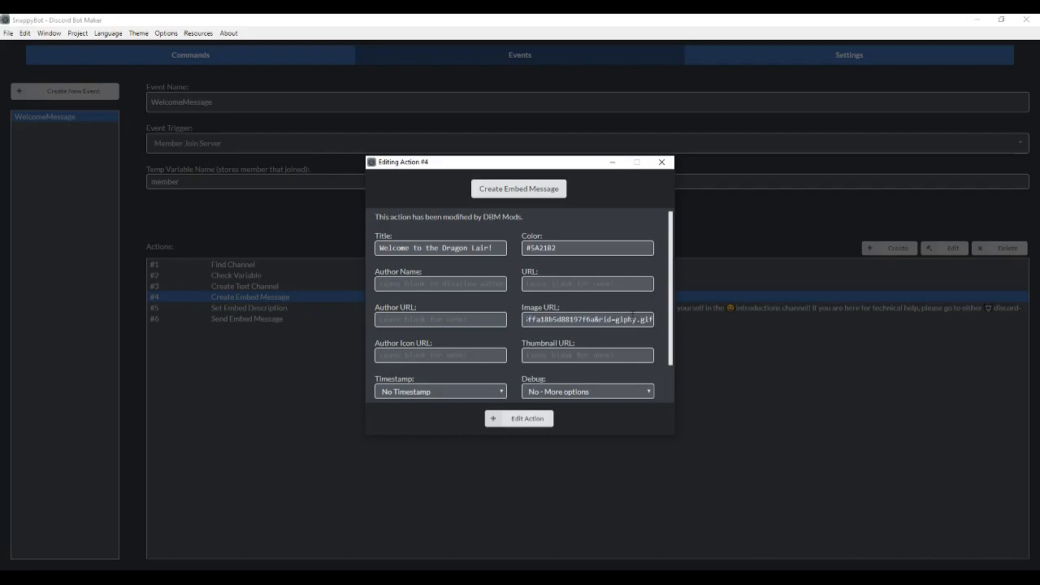
{"action": "double_click", "coordinate": [647, 319]}
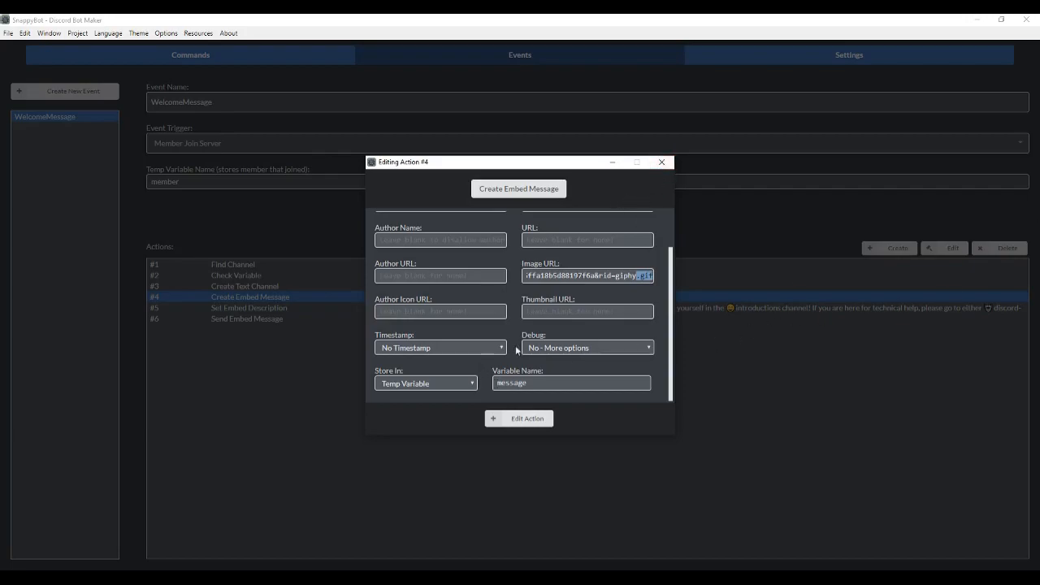
{"action": "mouse_move", "coordinate": [517, 350]}
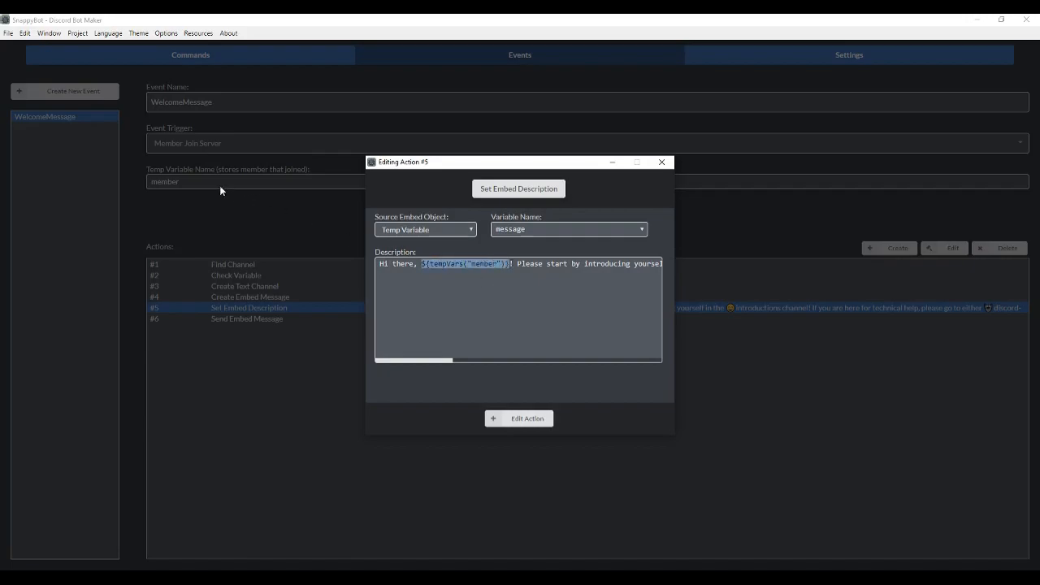
{"action": "mouse_move", "coordinate": [137, 191]}
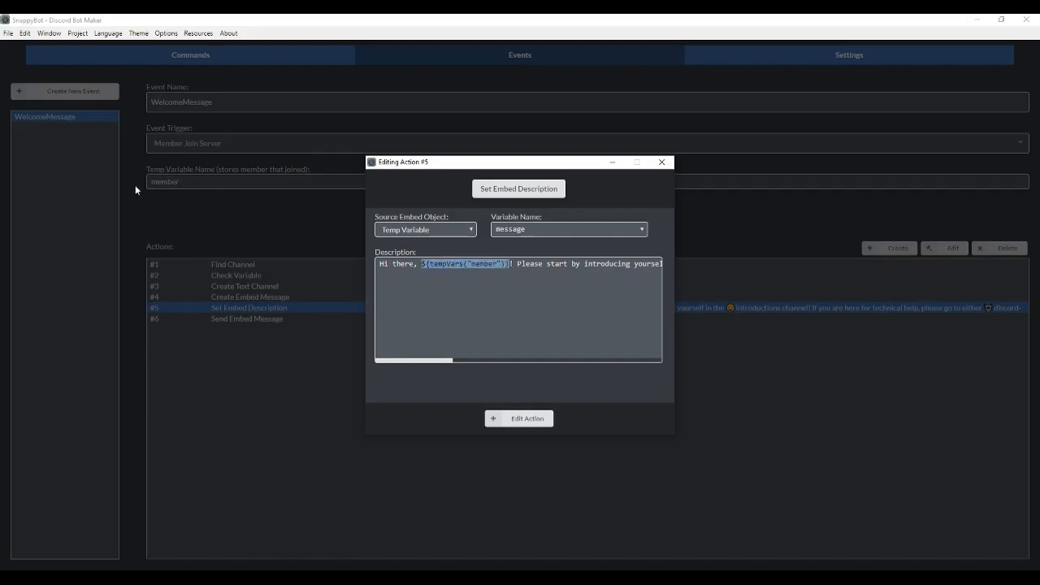
{"action": "mouse_move", "coordinate": [177, 193]}
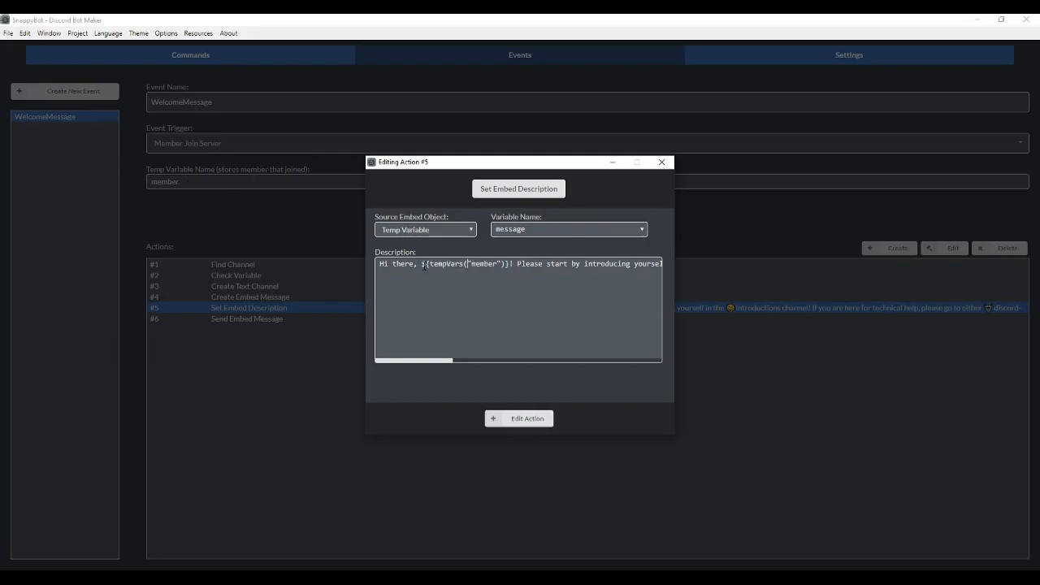
Step: Prefix the welcome embed description with ** so the 'Hi there' greeting is bold
{"action": "double_click", "coordinate": [464, 264]}
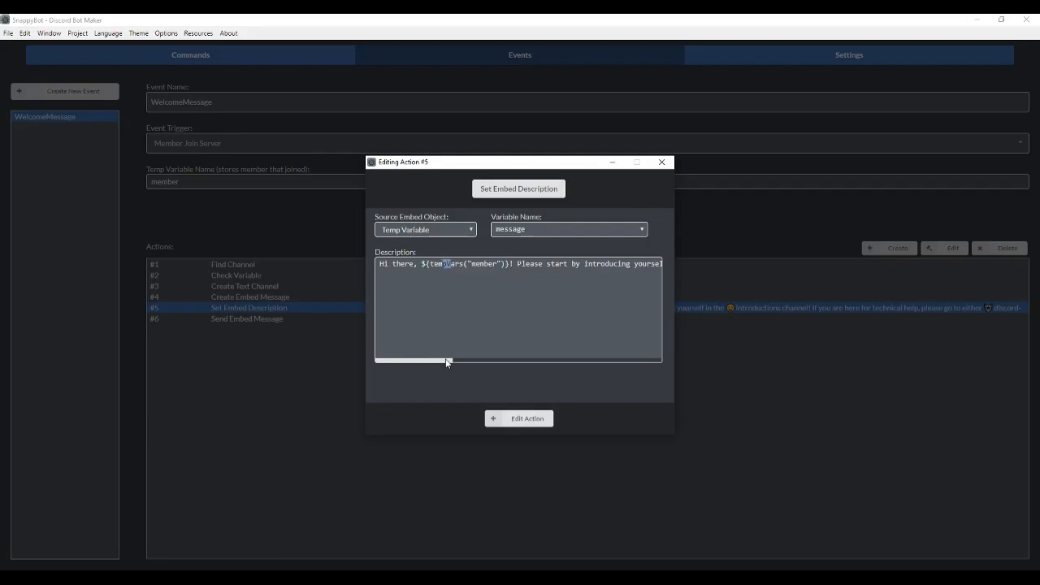
{"action": "left_click_drag", "start_coordinate": [447, 361], "coordinate": [468, 361]}
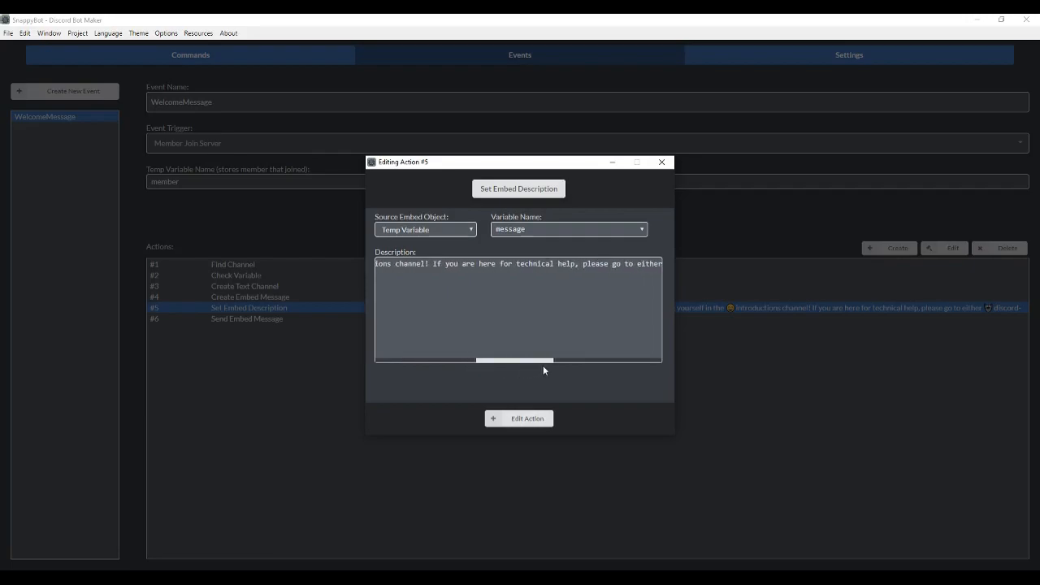
{"action": "left_click_drag", "start_coordinate": [512, 361], "coordinate": [590, 361]}
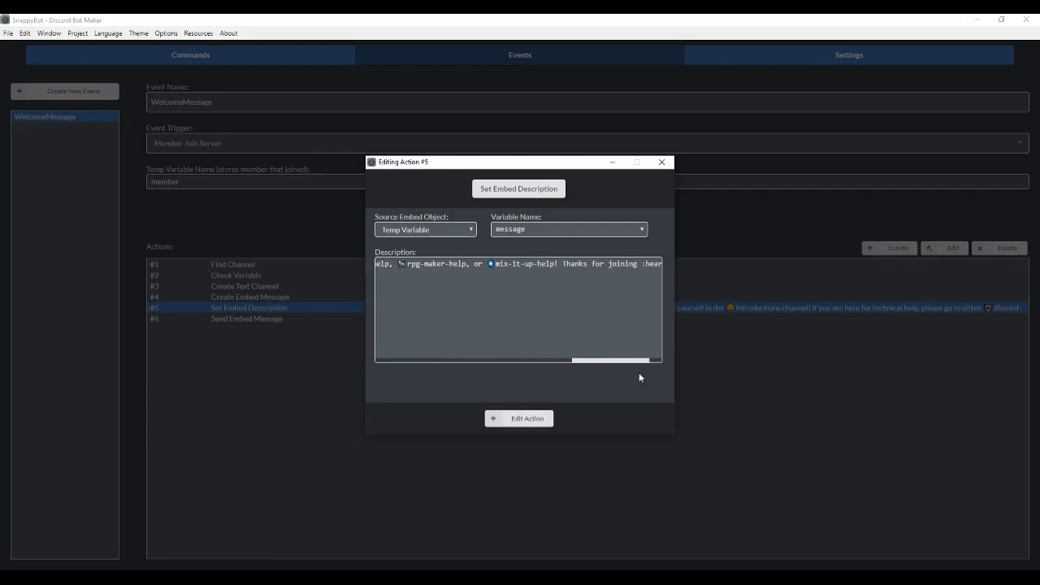
{"action": "scroll", "scroll_direction": "left", "scroll_amount": 3}
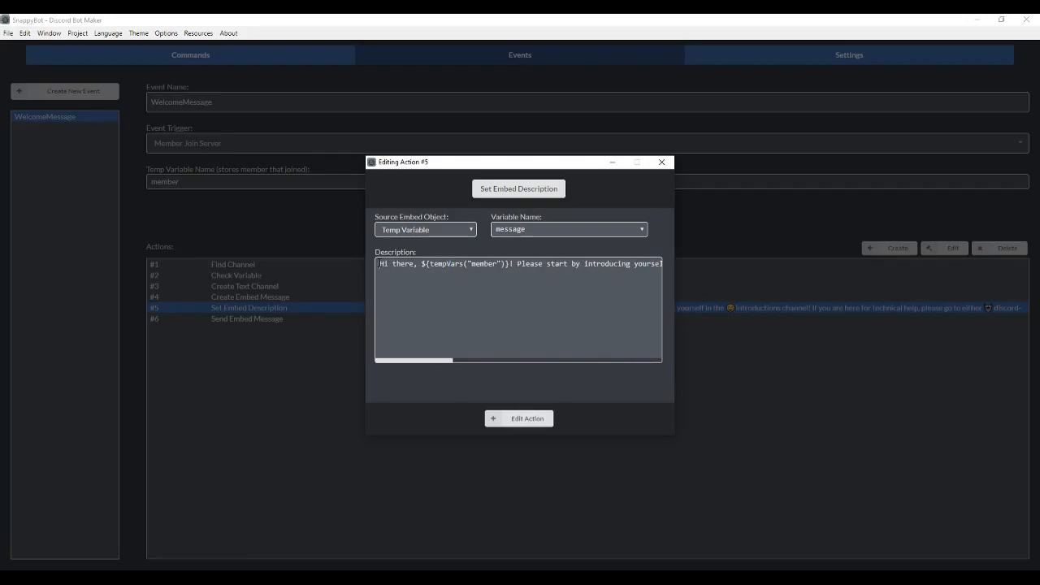
{"action": "type", "text": "**"}
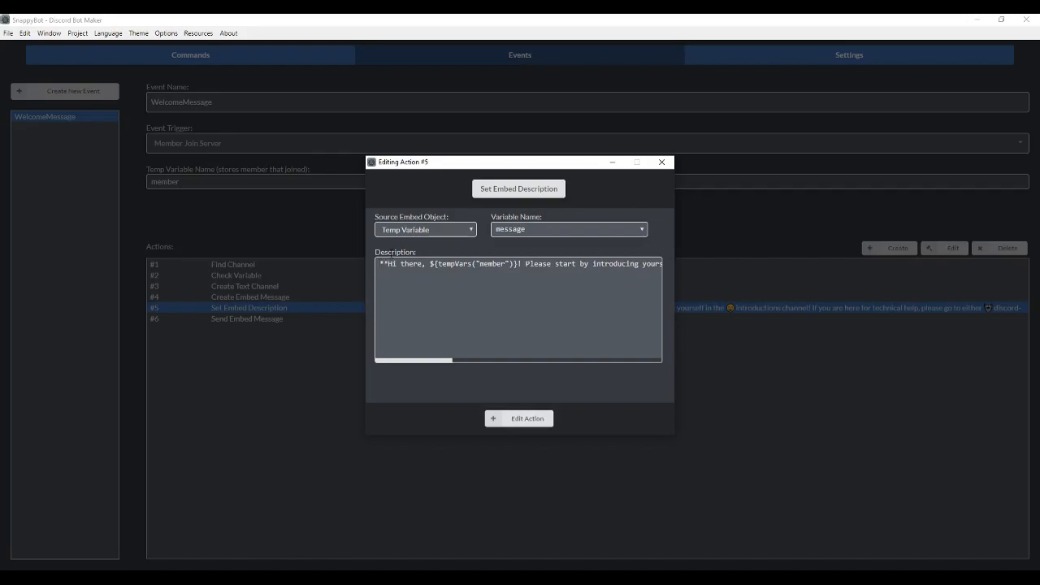
{"action": "left_click_drag", "start_coordinate": [413, 360], "coordinate": [610, 361]}
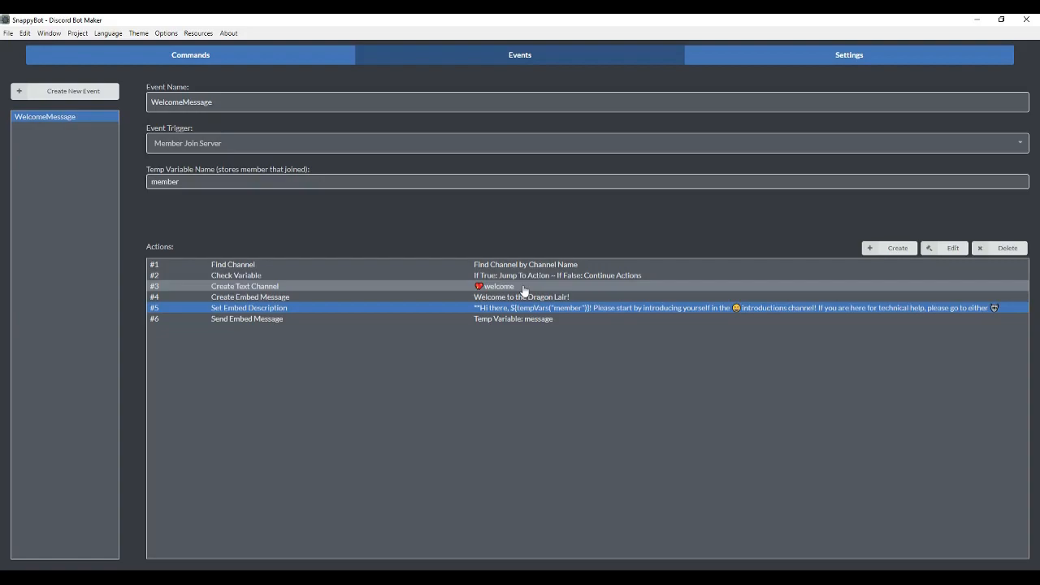
Step: Add a Store Server Info action to the WelcomeMessage event
{"action": "left_click", "coordinate": [891, 247]}
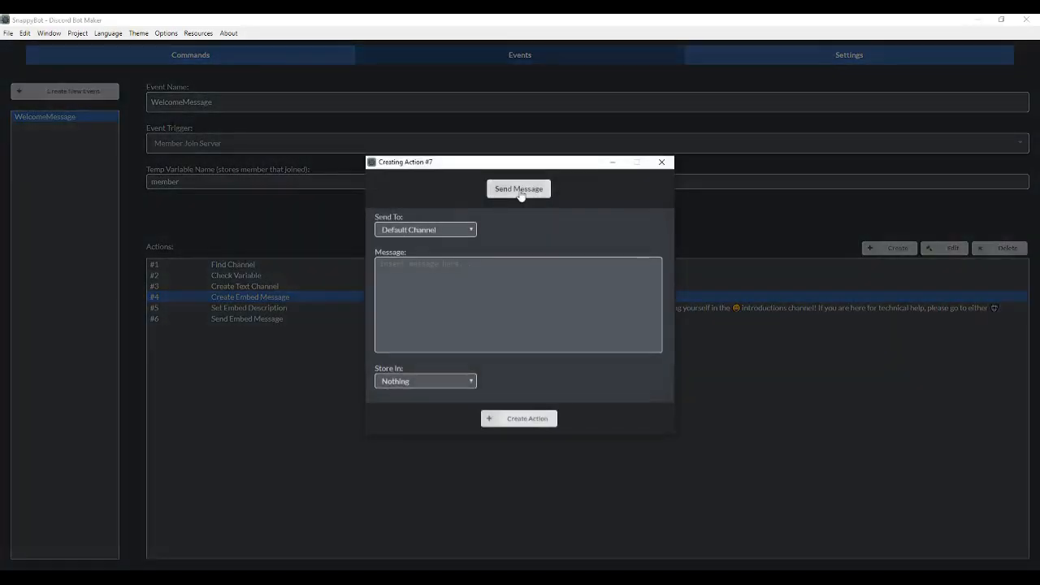
{"action": "left_click", "coordinate": [519, 189]}
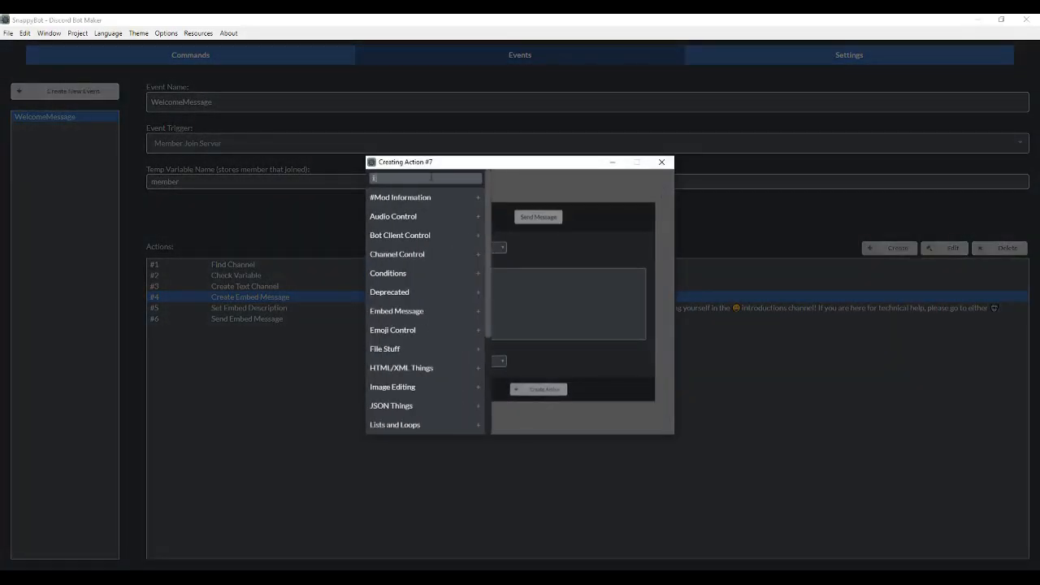
{"action": "type", "text": "nfo"}
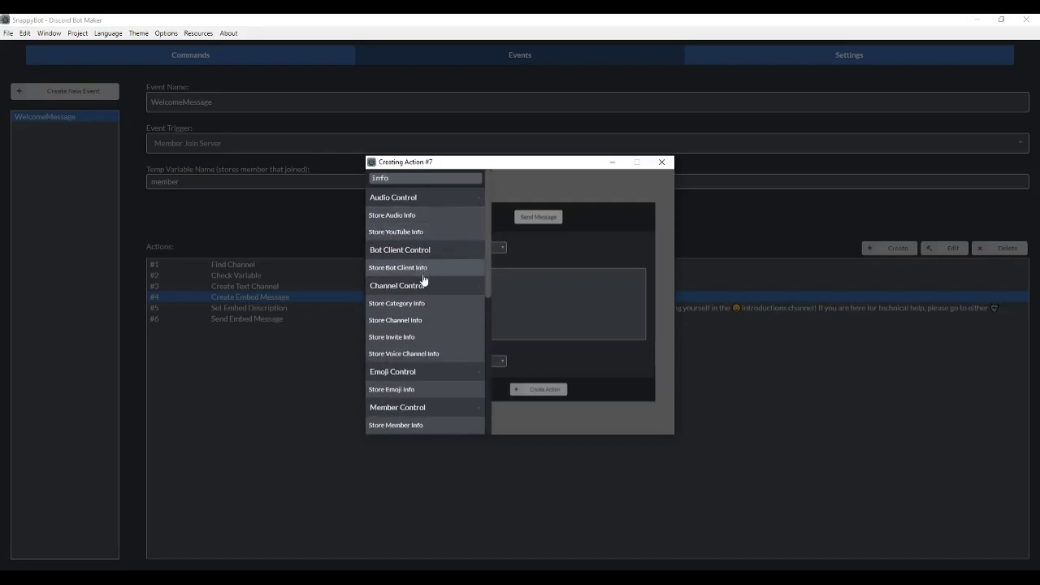
{"action": "scroll", "scroll_direction": "down", "scroll_amount": 3}
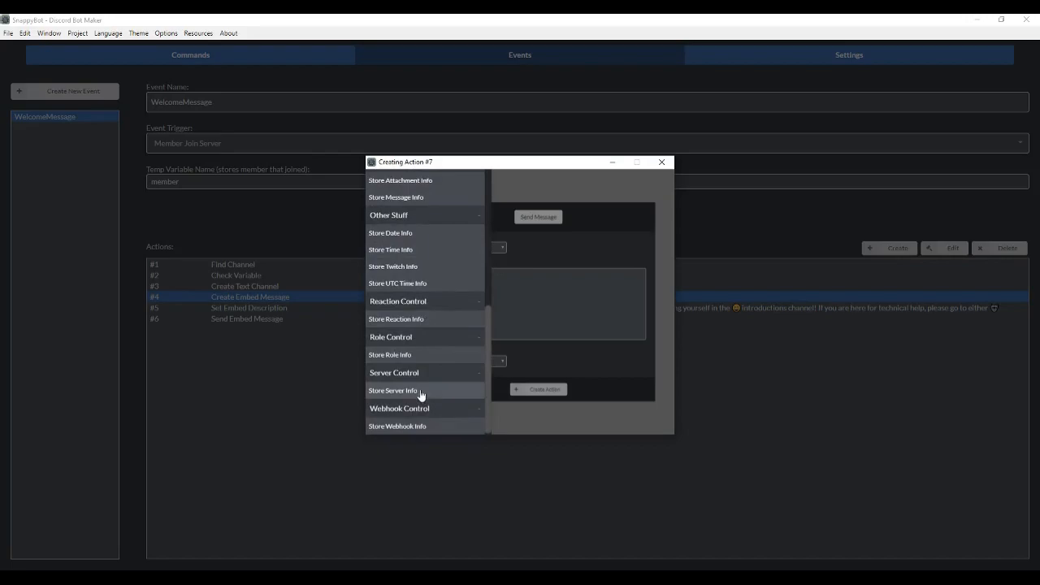
{"action": "left_click", "coordinate": [394, 390]}
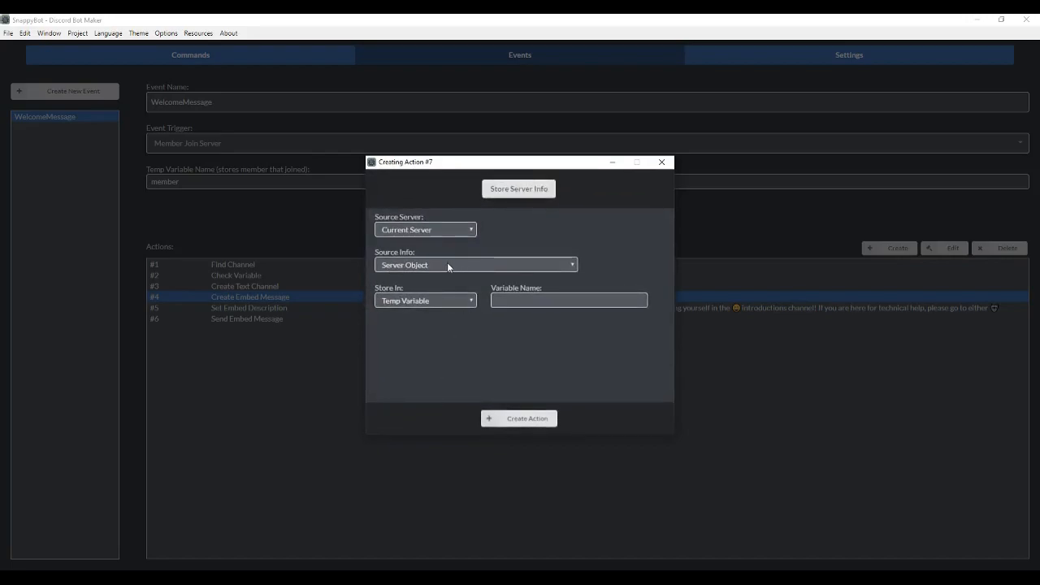
Step: Store the Server Member Count in temp variable count and create the action
{"action": "left_click", "coordinate": [424, 229]}
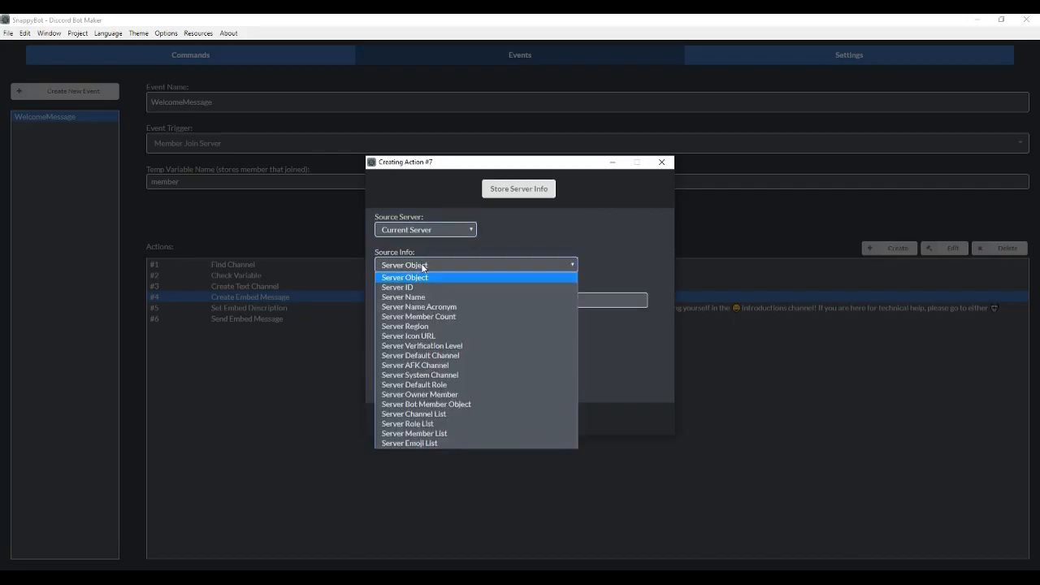
{"action": "left_click", "coordinate": [419, 316]}
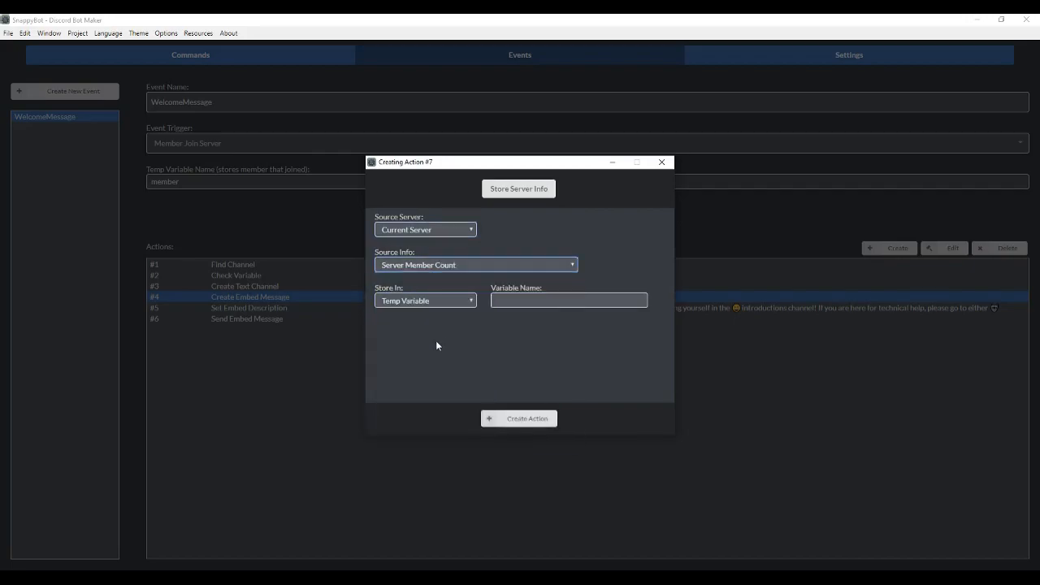
{"action": "type", "text": "count"}
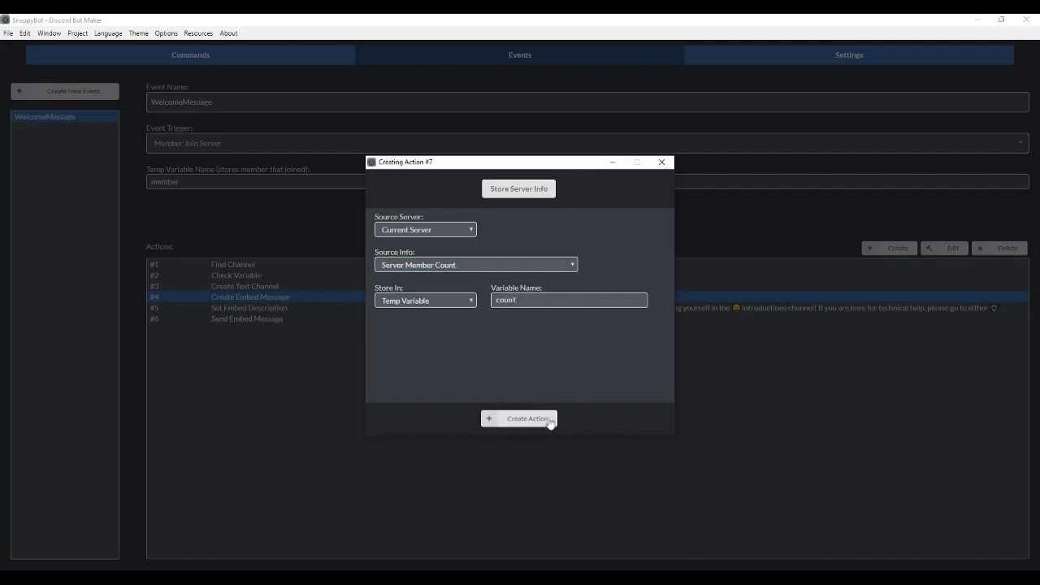
{"action": "left_click", "coordinate": [519, 420]}
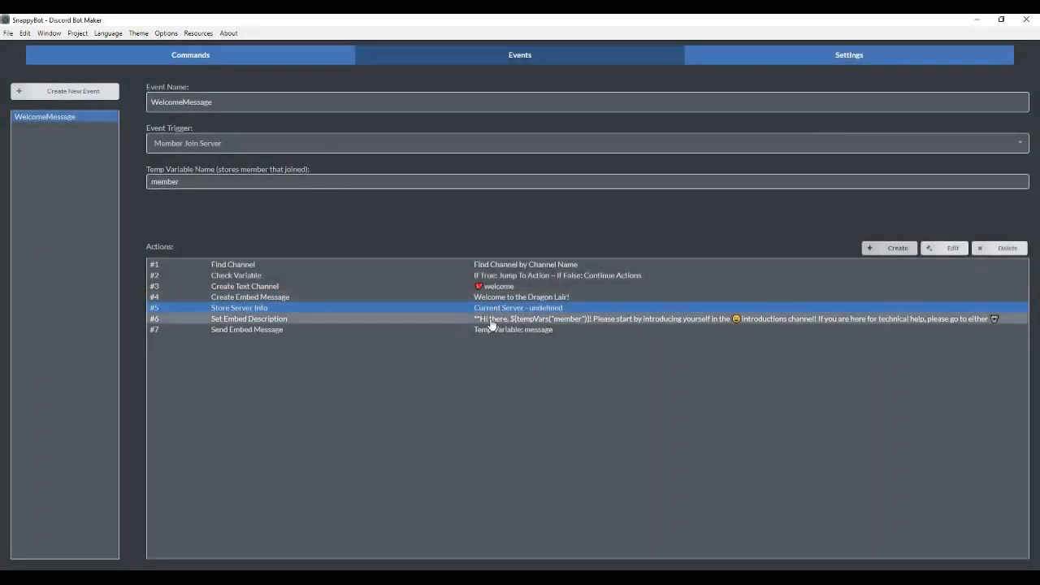
Step: Extend the description with 'You are server member number' followed by the count variable
{"action": "double_click", "coordinate": [237, 307]}
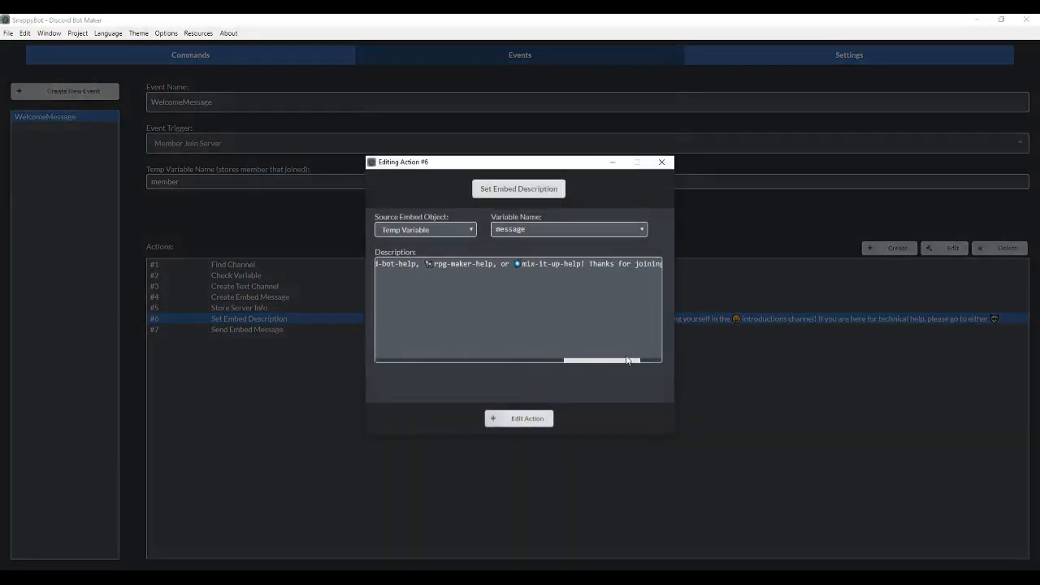
{"action": "left_click_drag", "start_coordinate": [630, 361], "coordinate": [468, 361]}
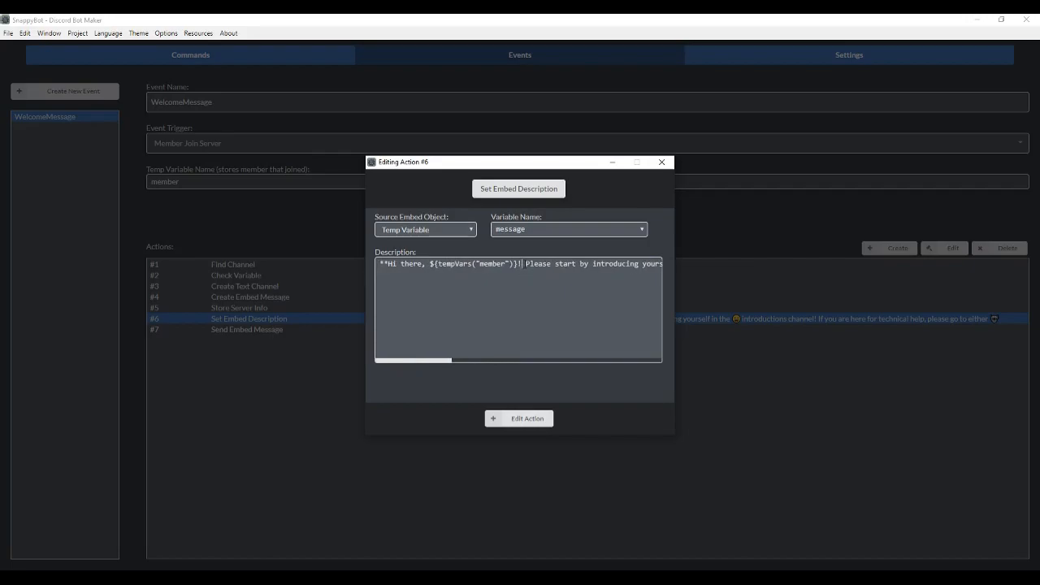
{"action": "type", "text": "You are server member number"}
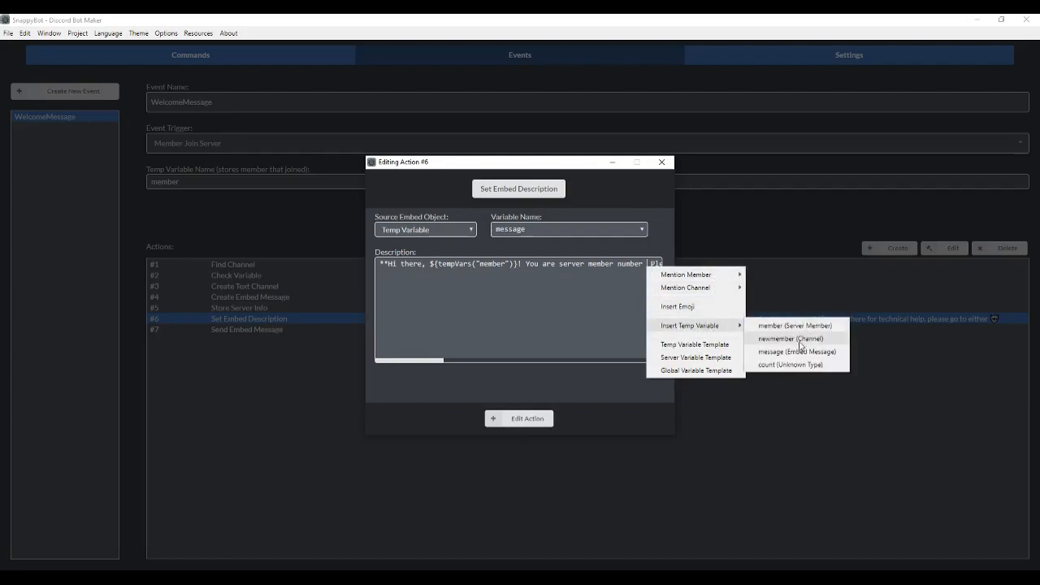
{"action": "left_click", "coordinate": [797, 351]}
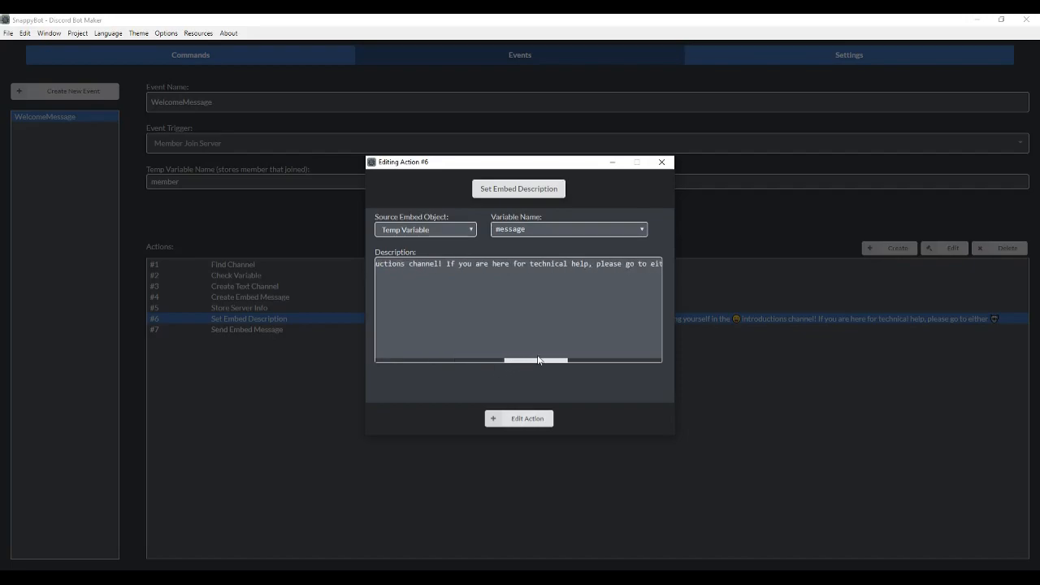
{"action": "left_click_drag", "start_coordinate": [539, 361], "coordinate": [403, 361]}
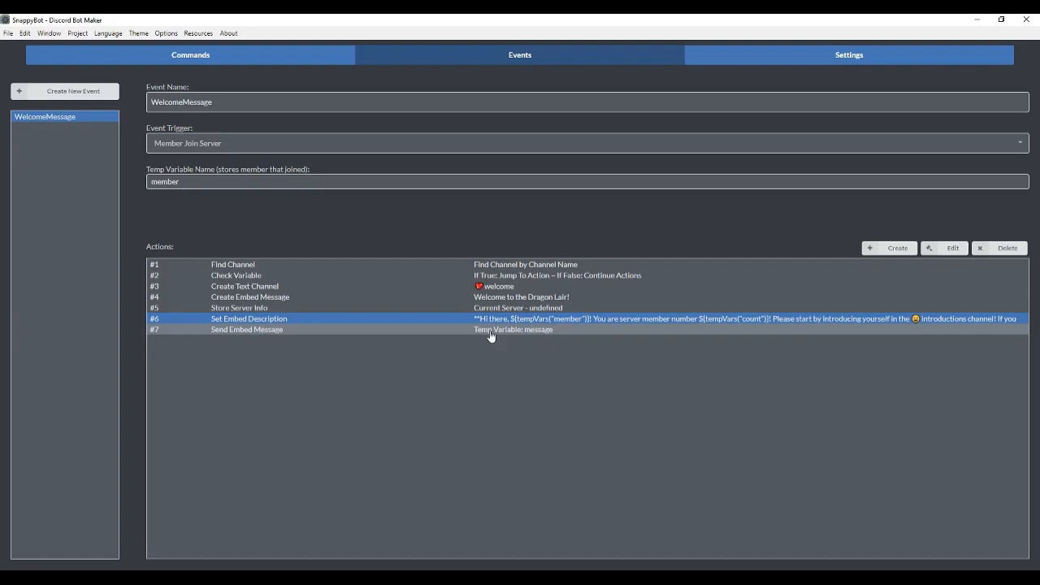
Step: Review the send-embed and welcome embed actions and confirm their edits
{"action": "double_click", "coordinate": [247, 328]}
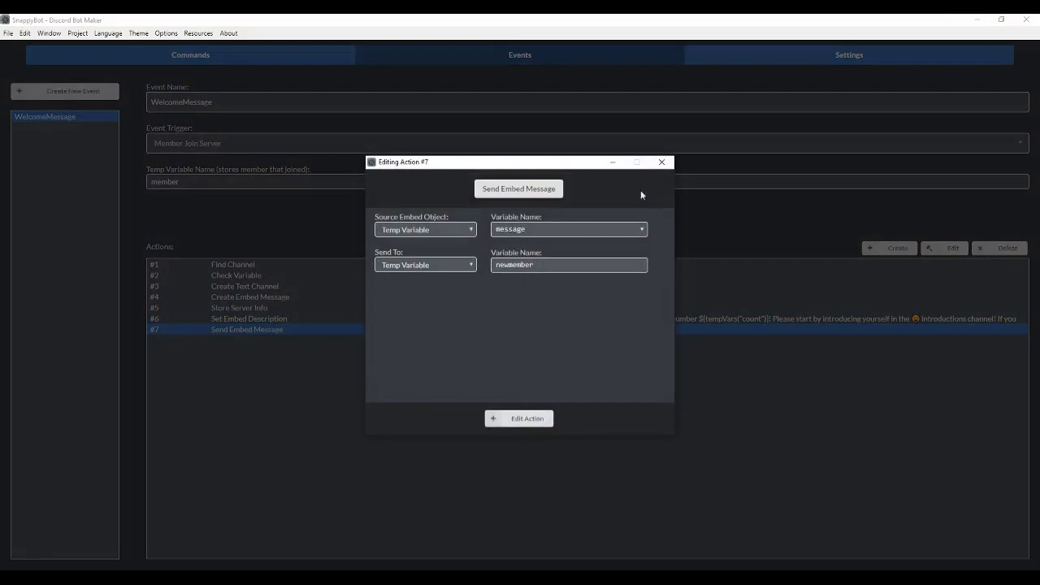
{"action": "left_click", "coordinate": [661, 163]}
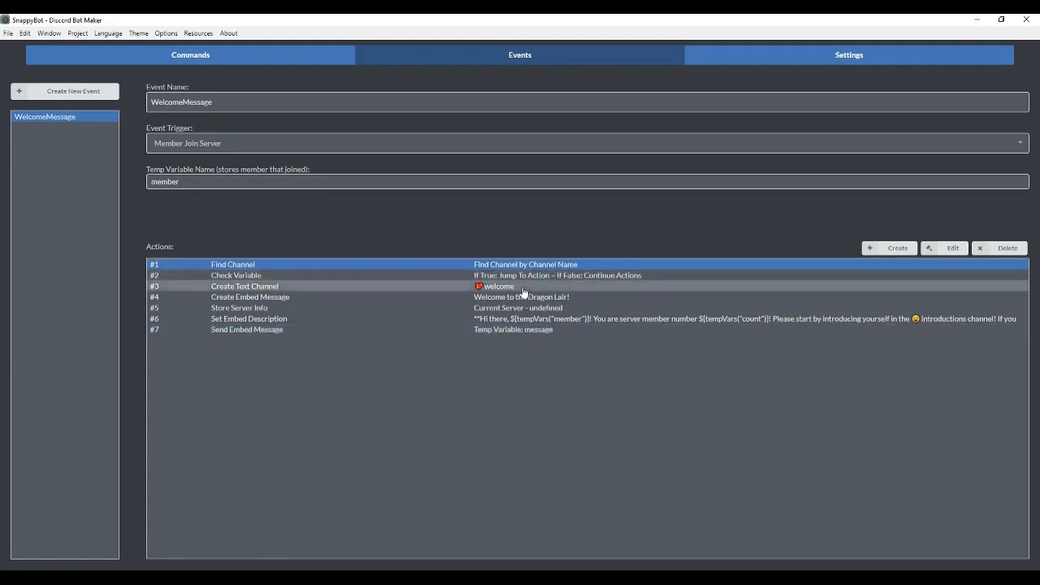
{"action": "left_click", "coordinate": [244, 287]}
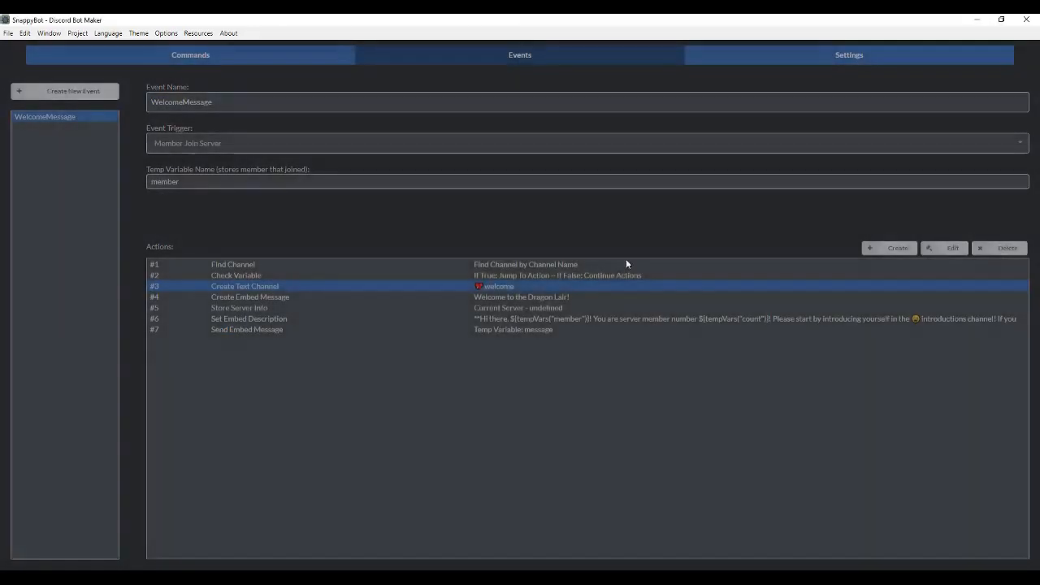
{"action": "double_click", "coordinate": [251, 296]}
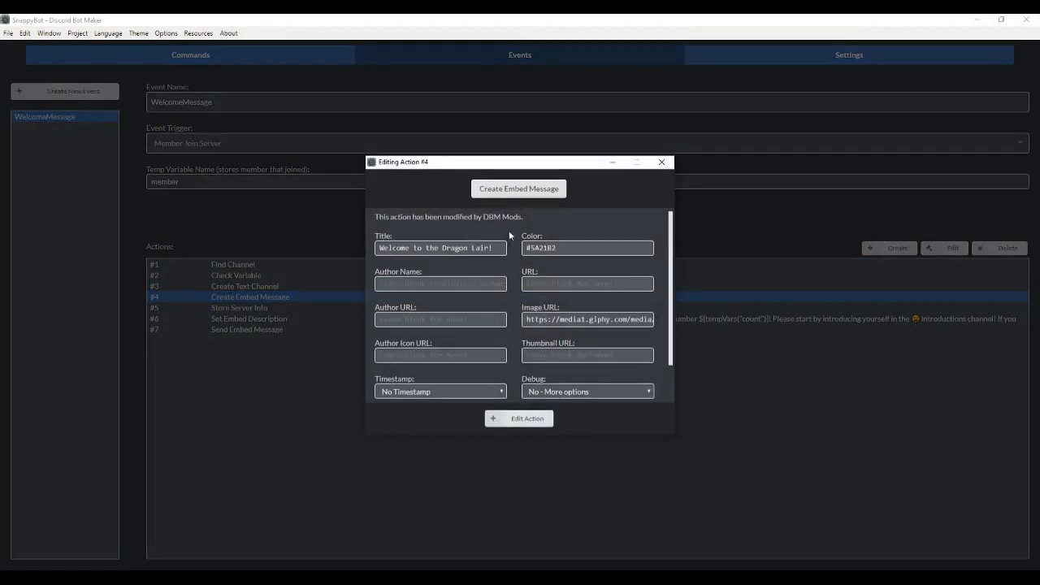
{"action": "scroll", "scroll_direction": "down", "scroll_amount": 3}
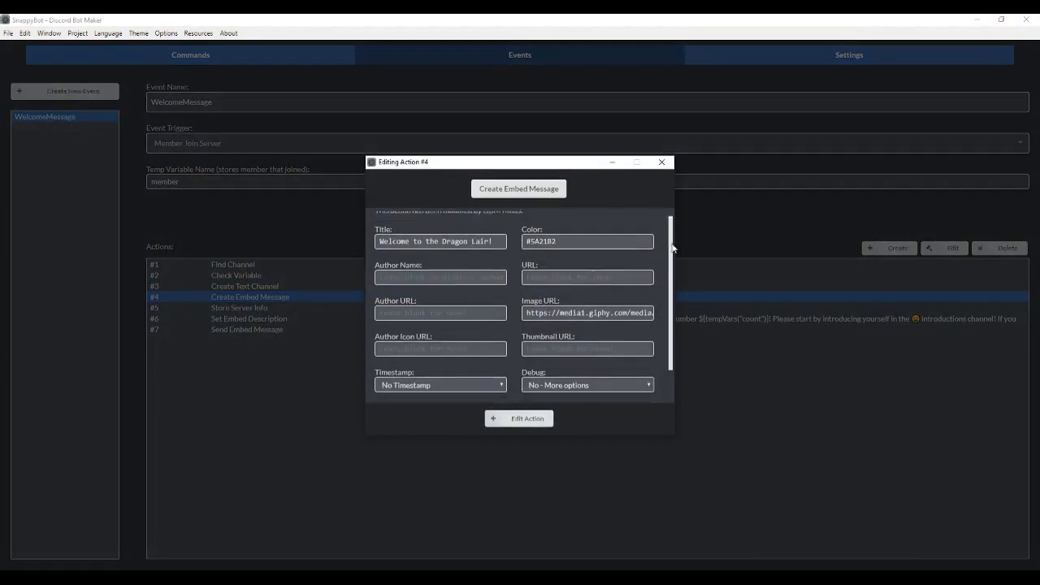
{"action": "left_click", "coordinate": [662, 163]}
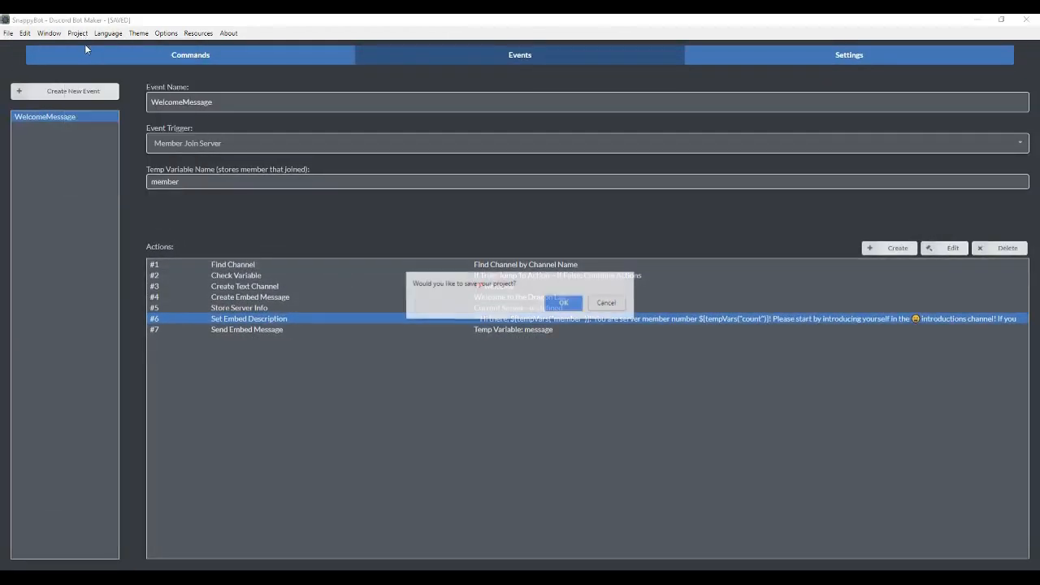
Step: Save the project and check the Dragon Lair welcome embed in Discord's #welcome channel
{"action": "left_click", "coordinate": [563, 302]}
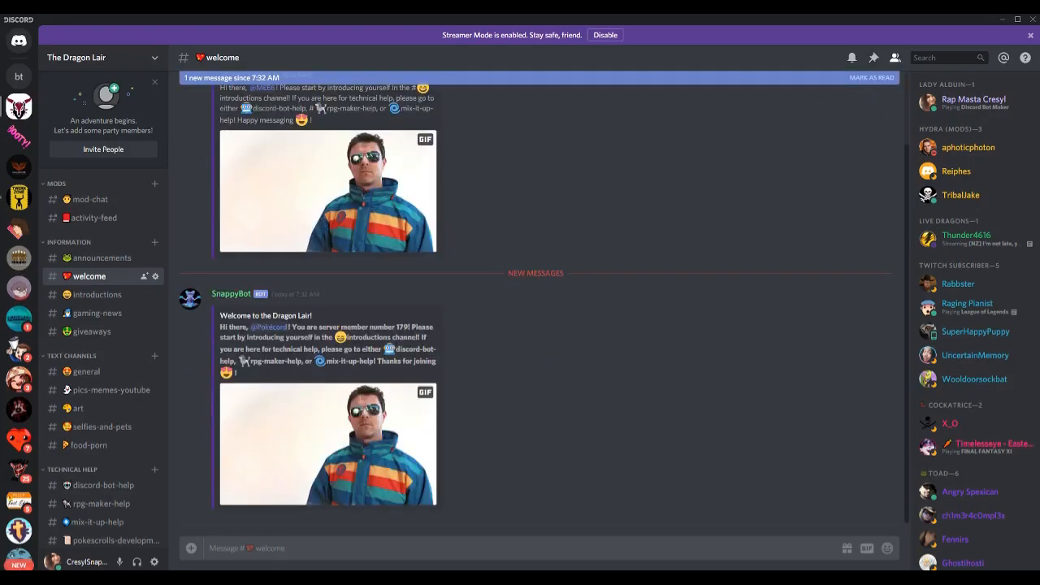
{"action": "mouse_move", "coordinate": [273, 377]}
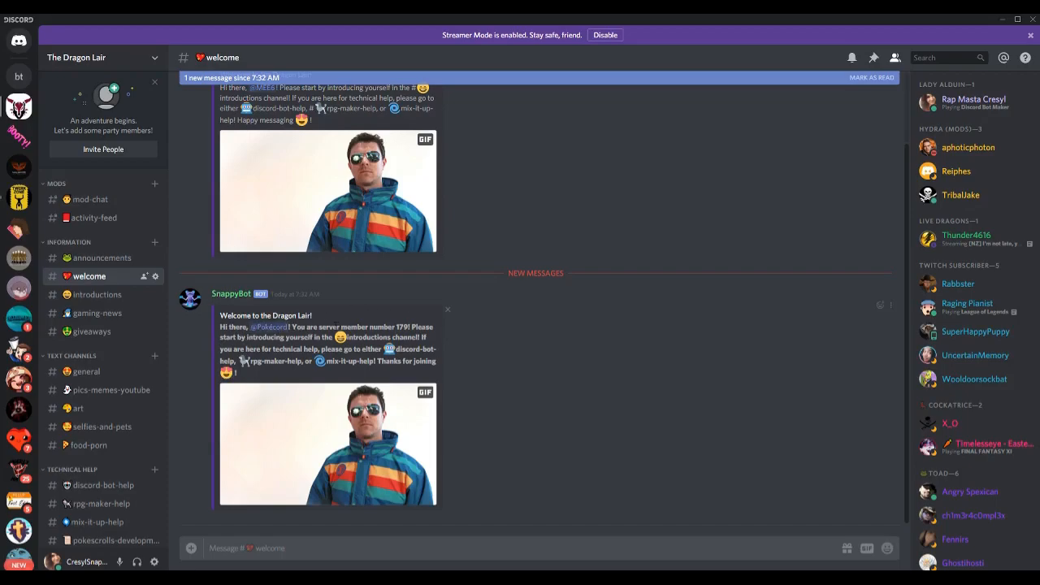
{"action": "mouse_move", "coordinate": [438, 336]}
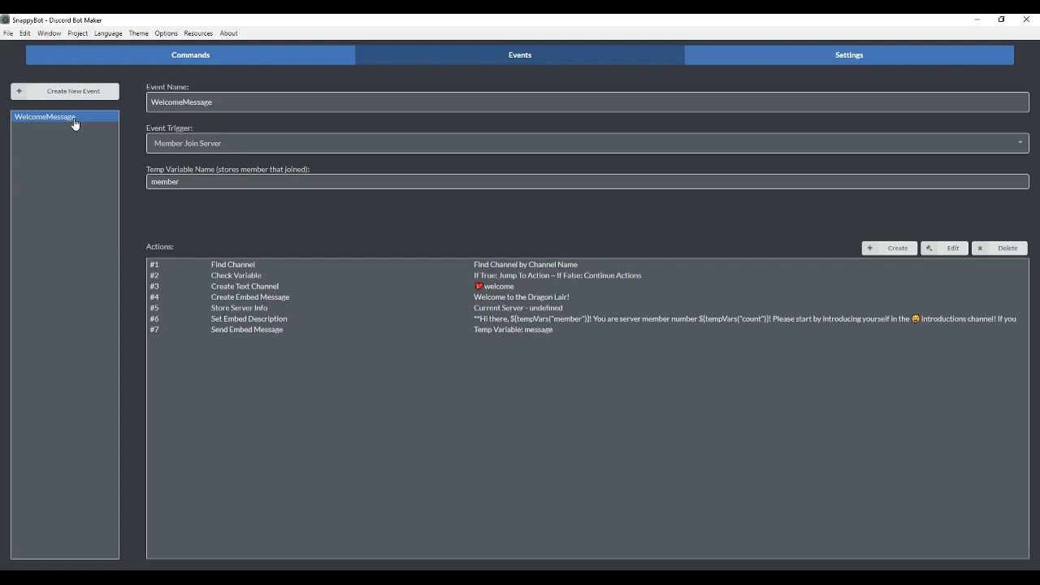
Step: Clone WelcomeMessage as ripmessage, triggered on Member Leave Server, and edit its Find Channel action
{"action": "right_click", "coordinate": [46, 117]}
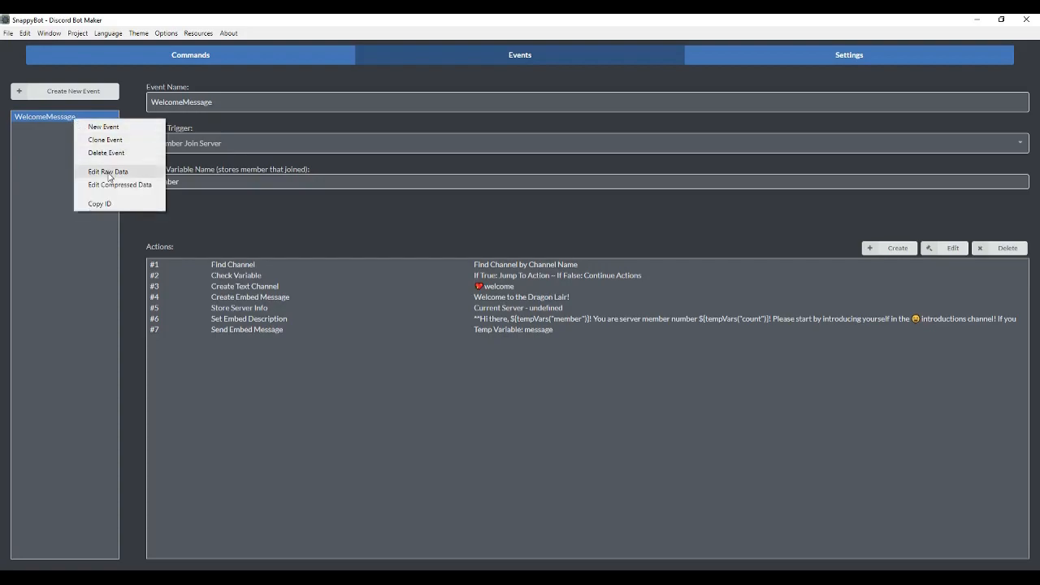
{"action": "mouse_move", "coordinate": [104, 140]}
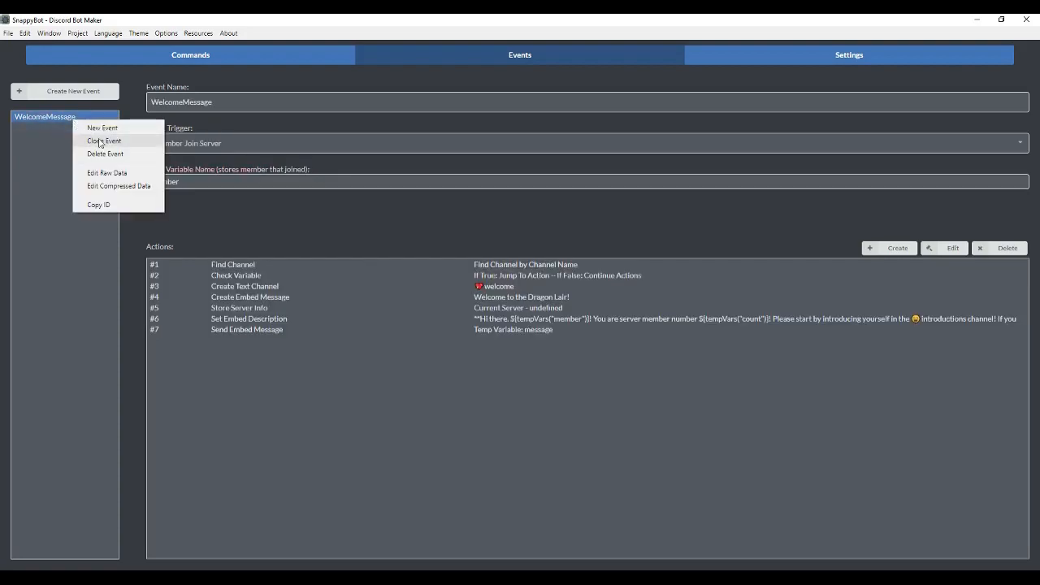
{"action": "left_click", "coordinate": [104, 140]}
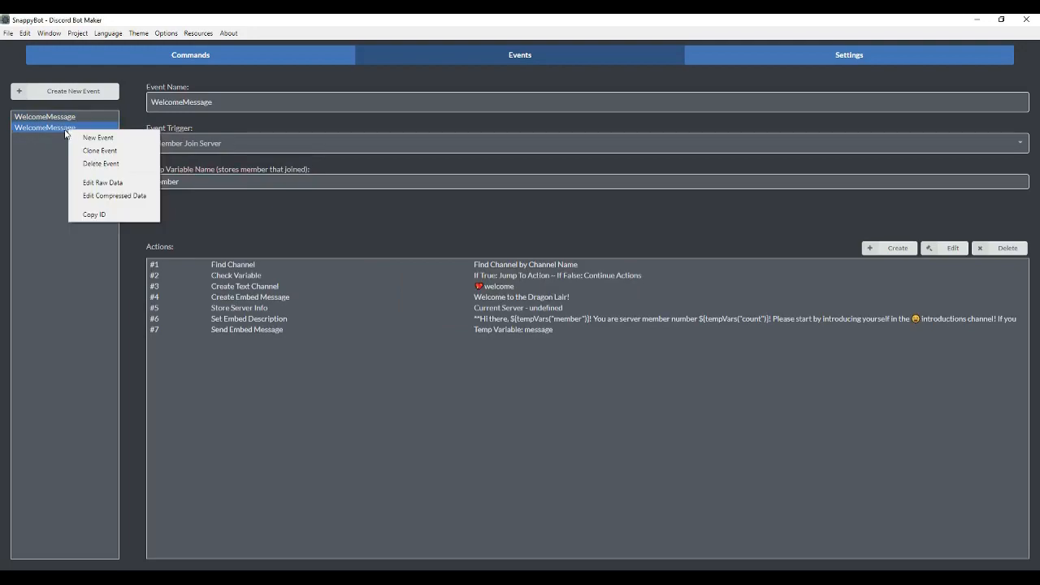
{"action": "mouse_move", "coordinate": [177, 130]}
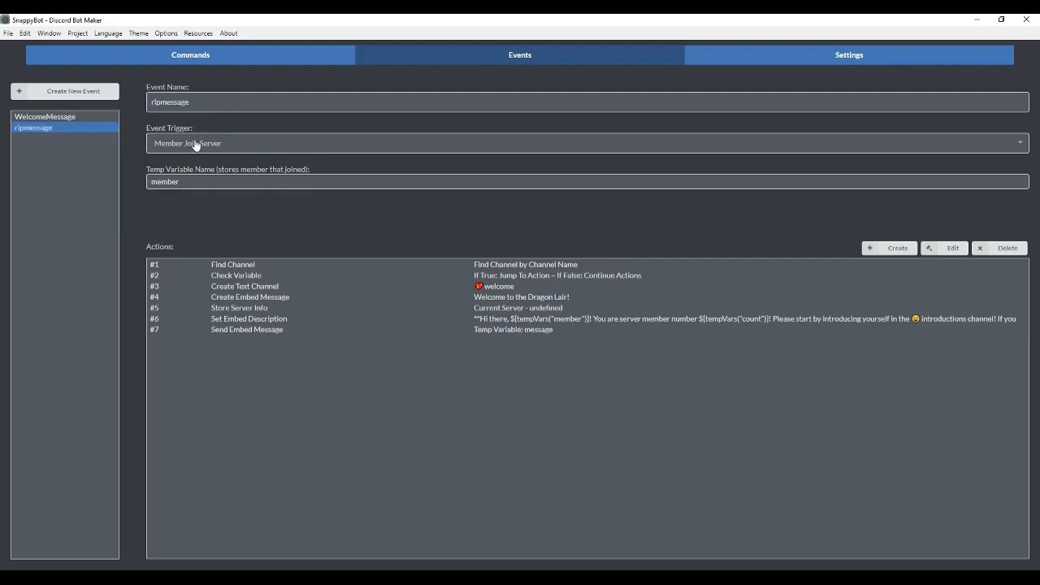
{"action": "left_click", "coordinate": [187, 143]}
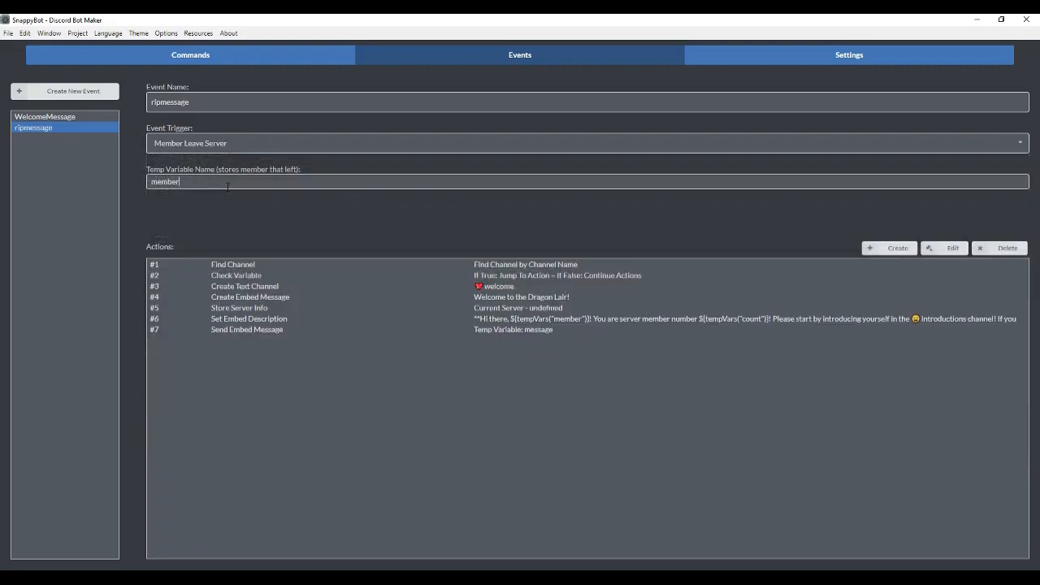
{"action": "double_click", "coordinate": [165, 182]}
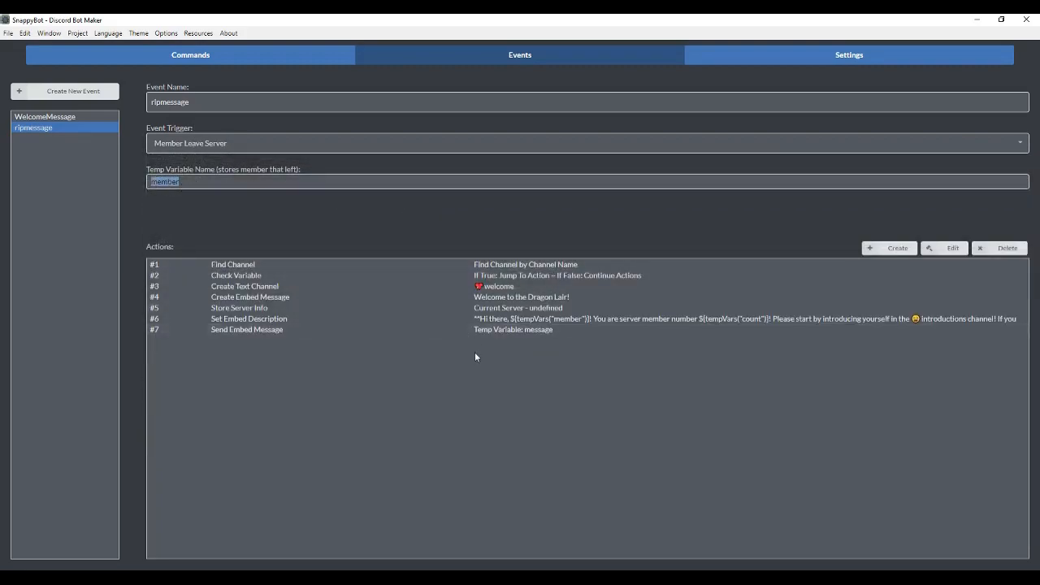
{"action": "double_click", "coordinate": [232, 264]}
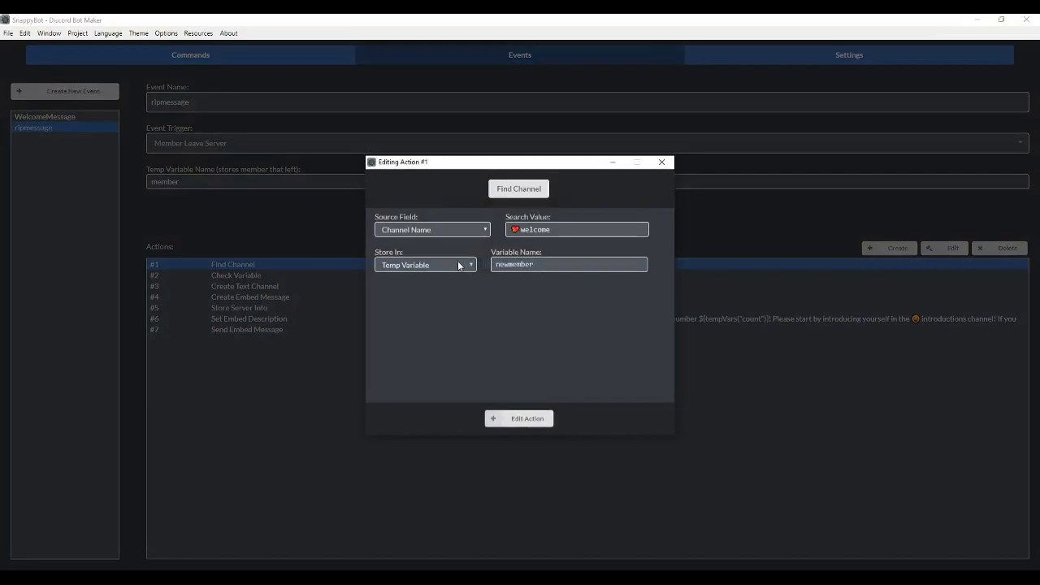
{"action": "mouse_move", "coordinate": [445, 265]}
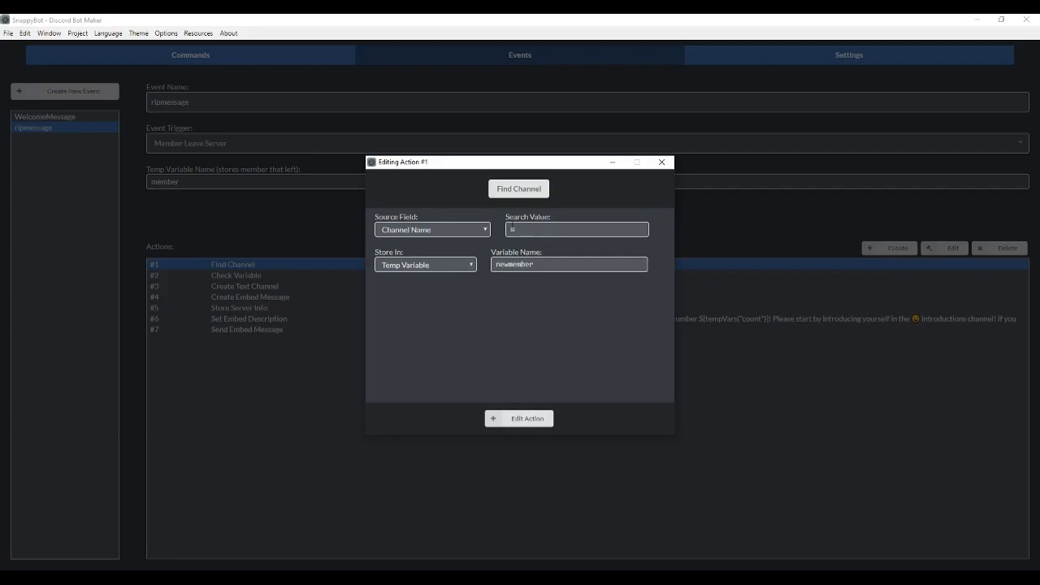
Step: Make the ripmessage Find Channel action look up by Channel ID
{"action": "left_click", "coordinate": [433, 229]}
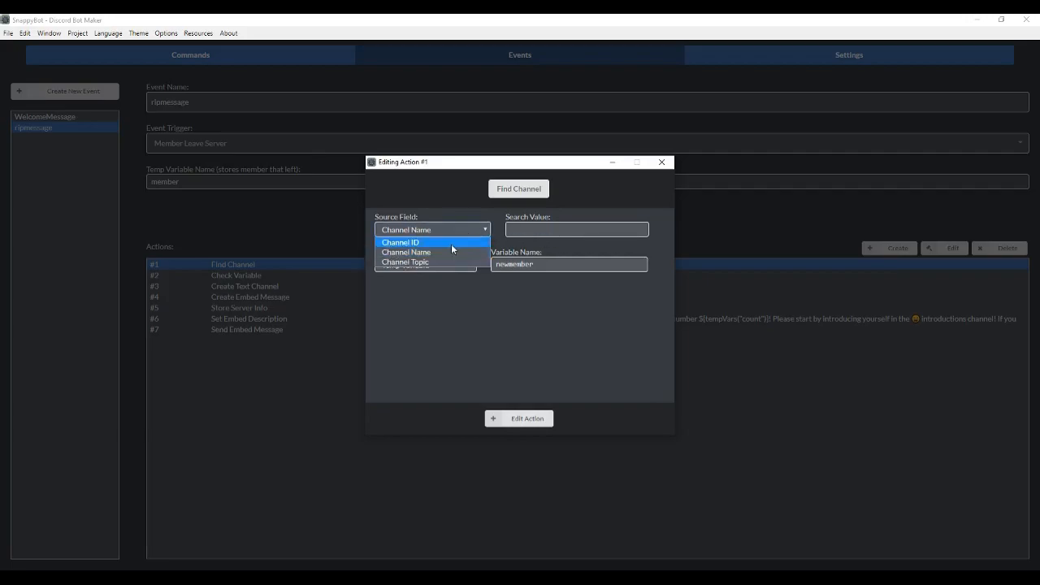
{"action": "left_click", "coordinate": [400, 242]}
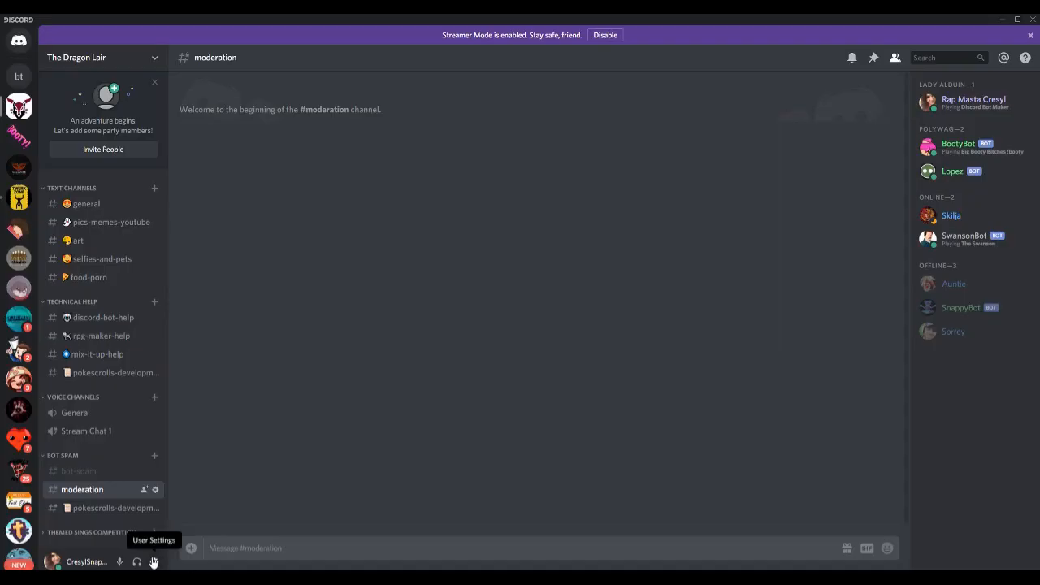
{"action": "left_click", "coordinate": [152, 563]}
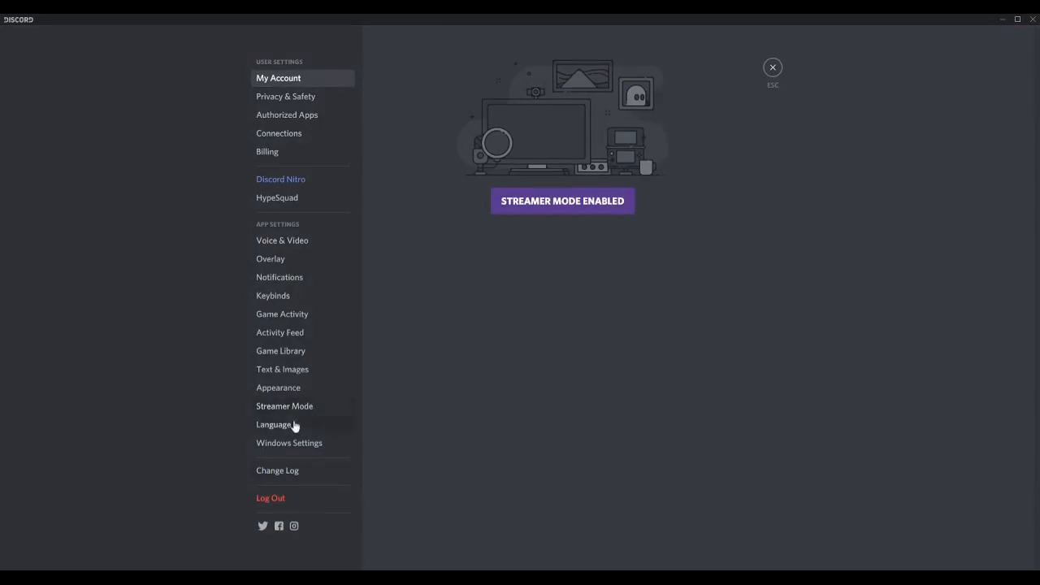
{"action": "left_click", "coordinate": [278, 387]}
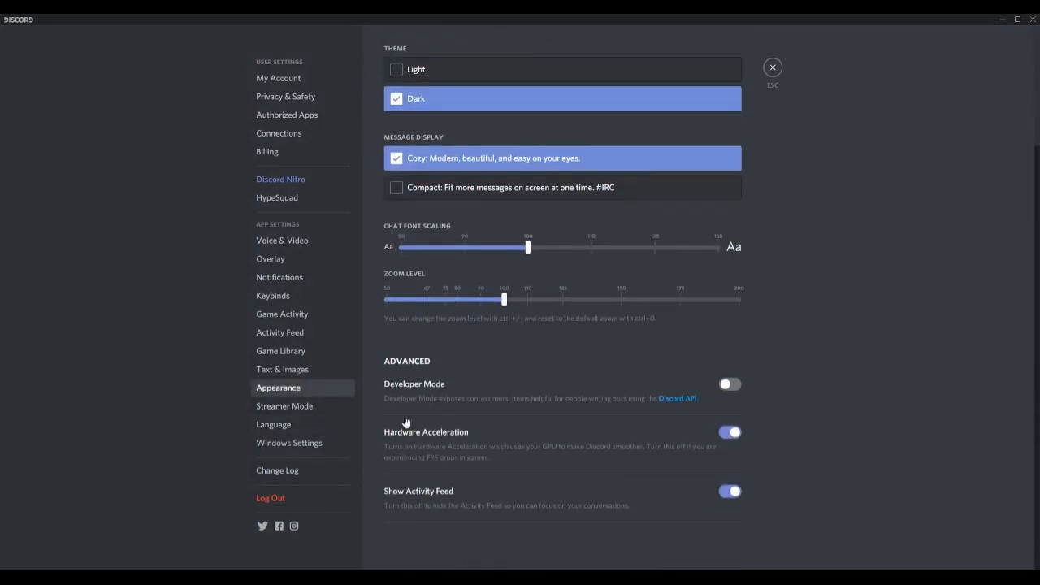
{"action": "mouse_move", "coordinate": [713, 459]}
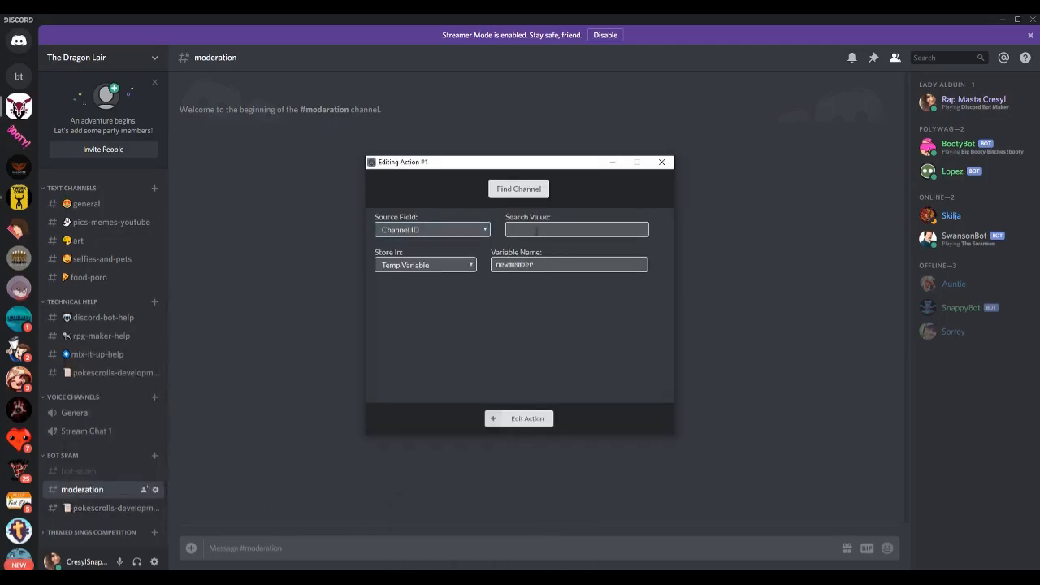
{"action": "type", "text": "613995895414407180"}
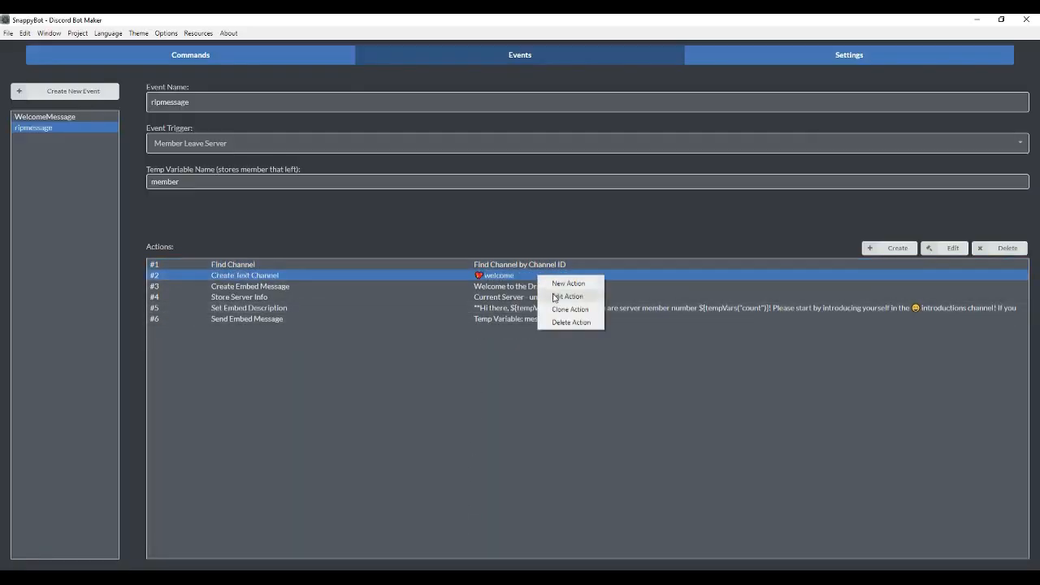
Step: Delete the Create Text Channel, Create Embed Message, Set Embed Description and Send Embed Message actions
{"action": "left_click", "coordinate": [572, 322]}
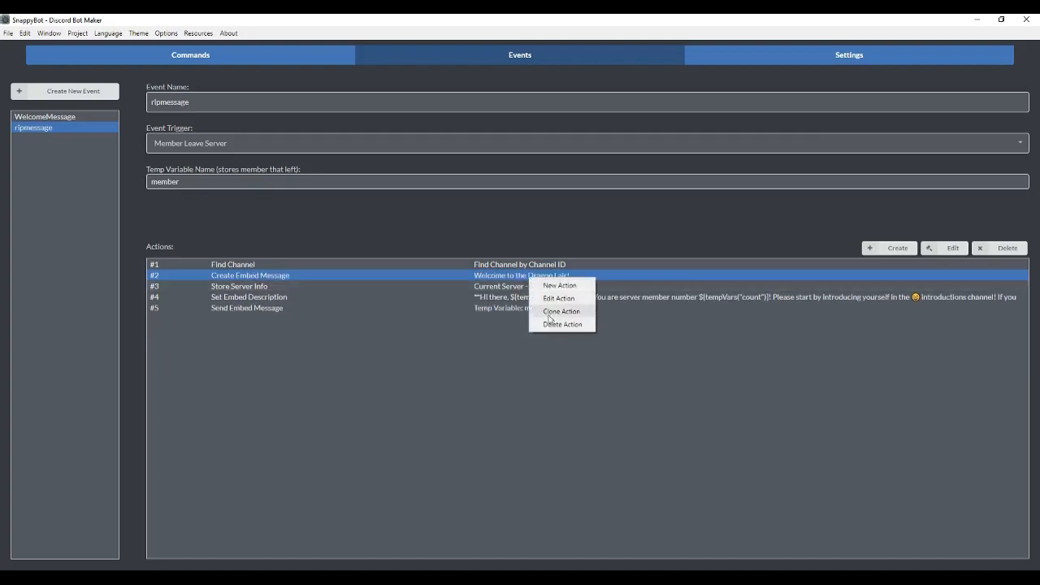
{"action": "left_click", "coordinate": [562, 324]}
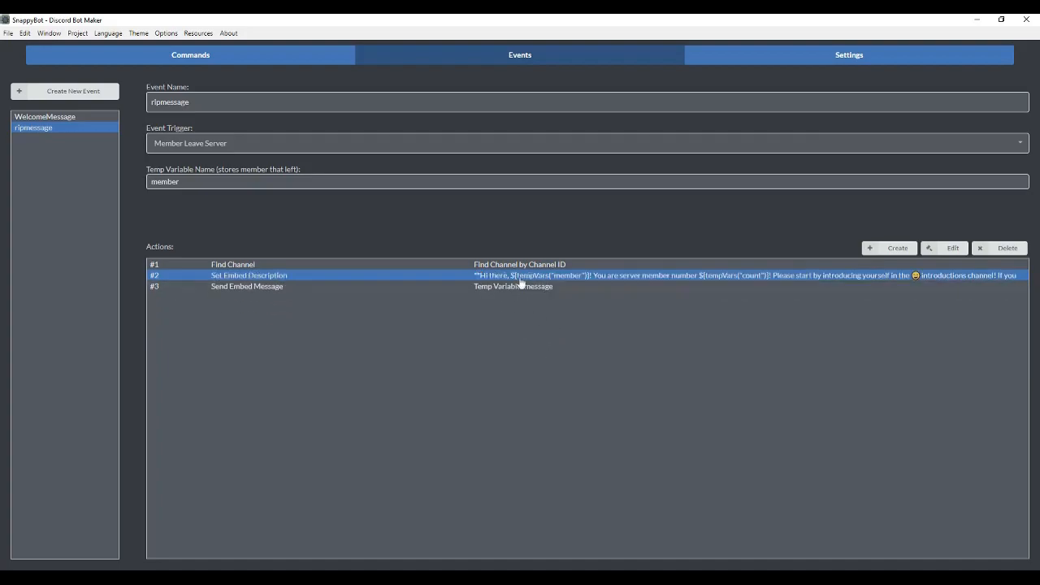
{"action": "left_click", "coordinate": [1006, 247]}
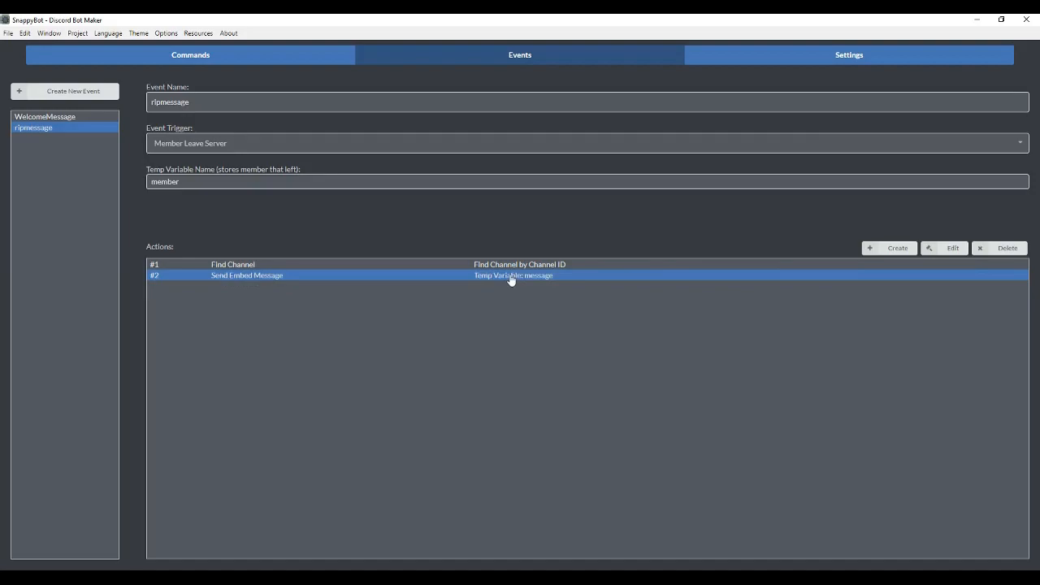
{"action": "left_click", "coordinate": [1008, 247]}
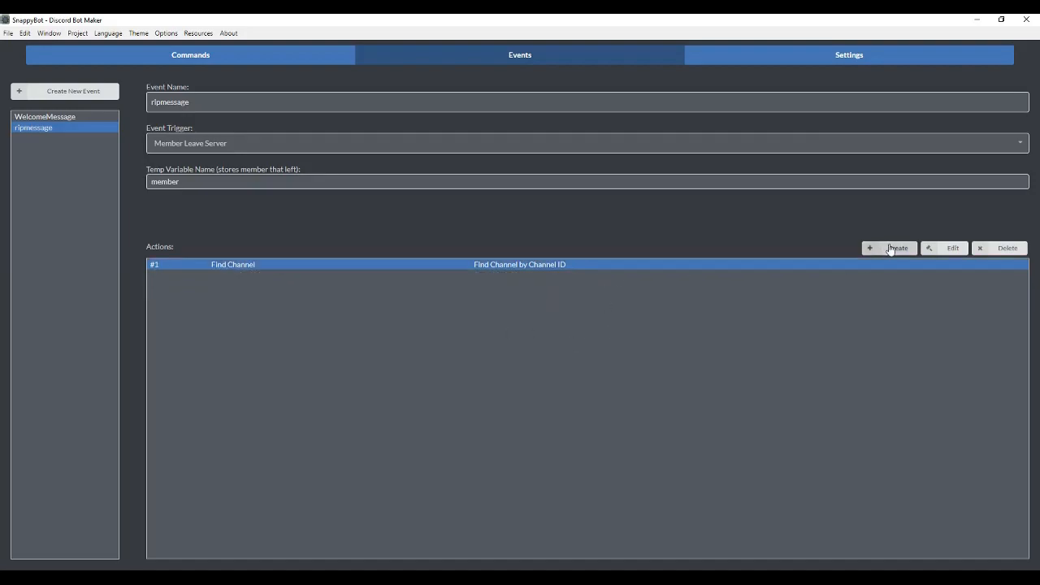
Step: Add a Send Message action targeting the temp variable ripmember
{"action": "left_click", "coordinate": [898, 247]}
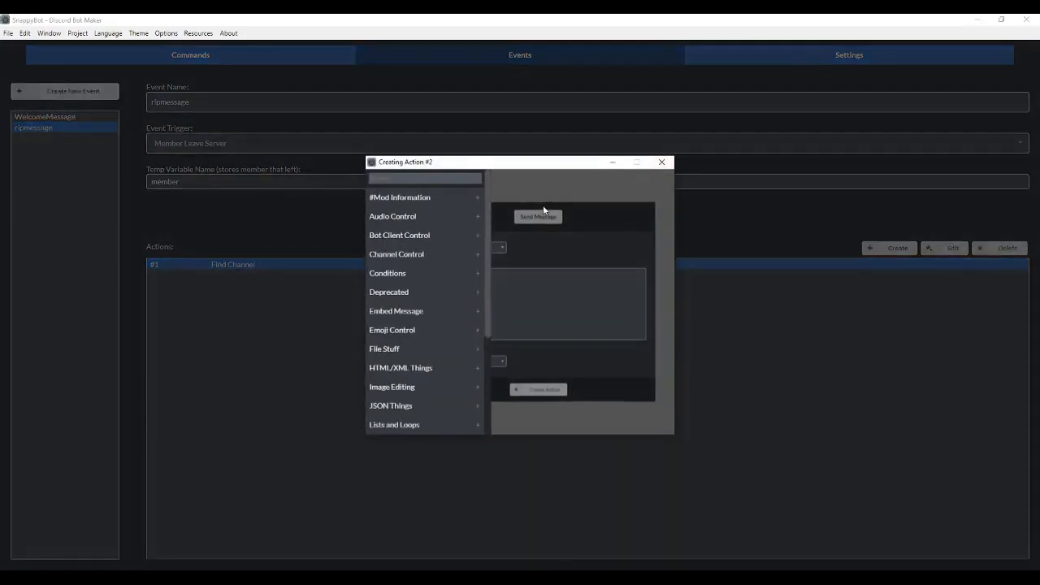
{"action": "left_click", "coordinate": [536, 216]}
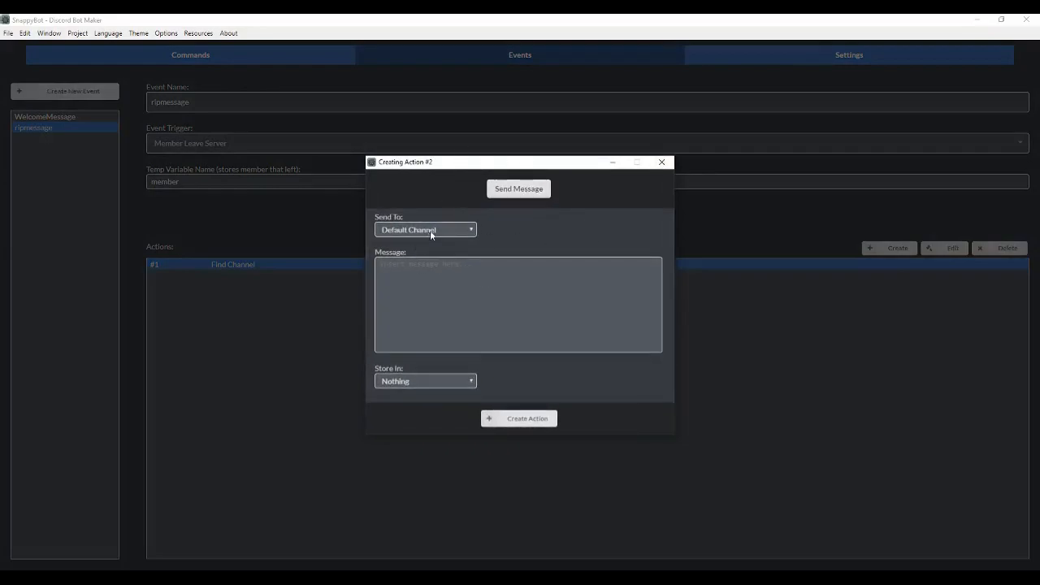
{"action": "left_click", "coordinate": [426, 229]}
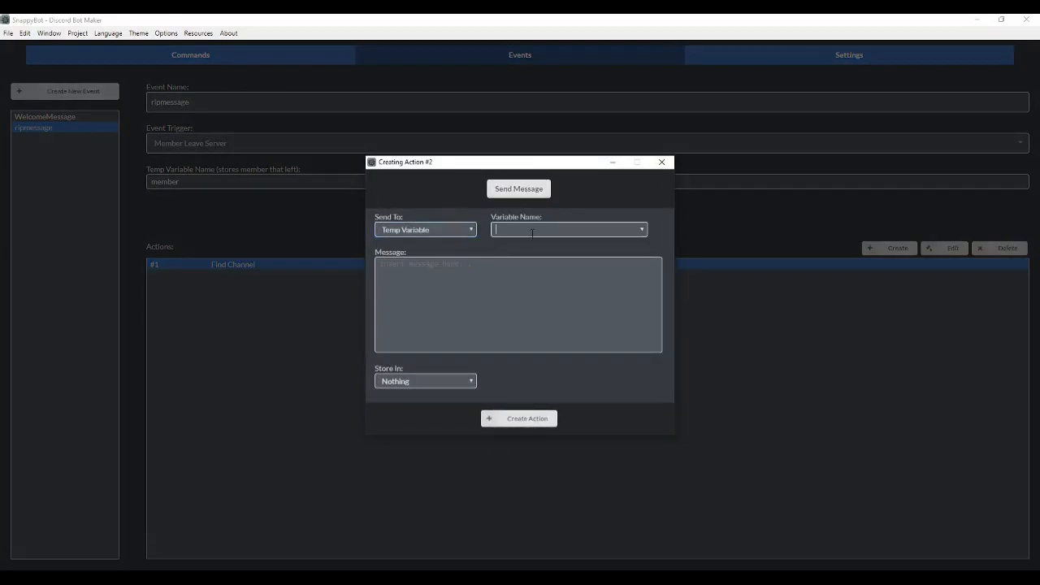
{"action": "left_click", "coordinate": [661, 163]}
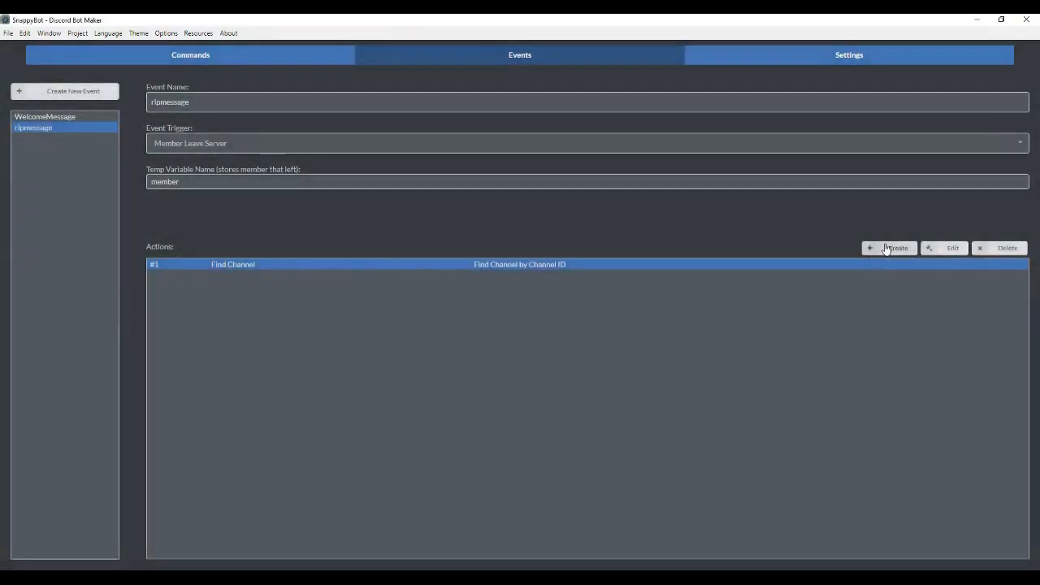
{"action": "left_click", "coordinate": [889, 247]}
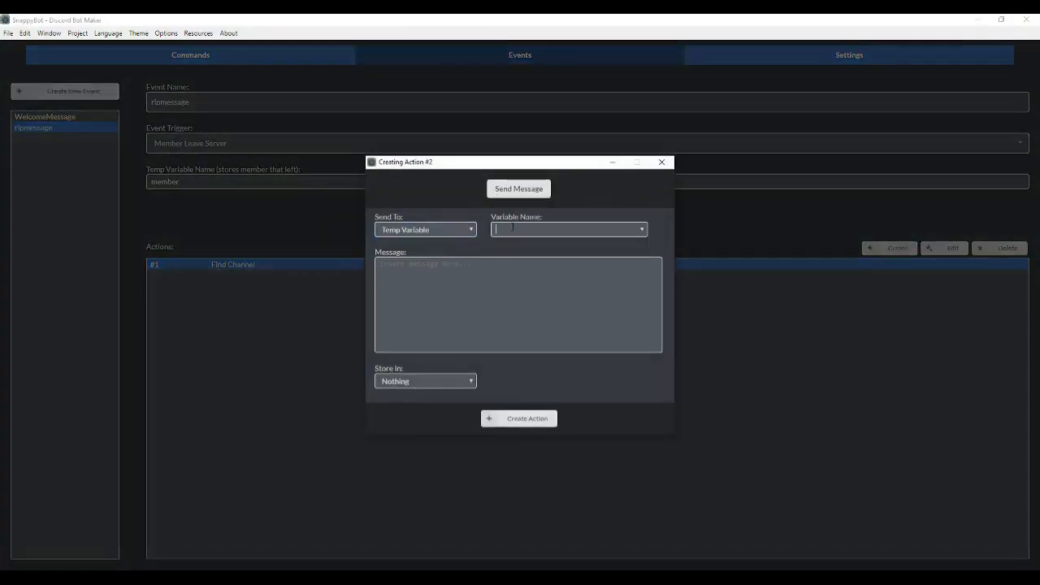
{"action": "type", "text": "ripmember"}
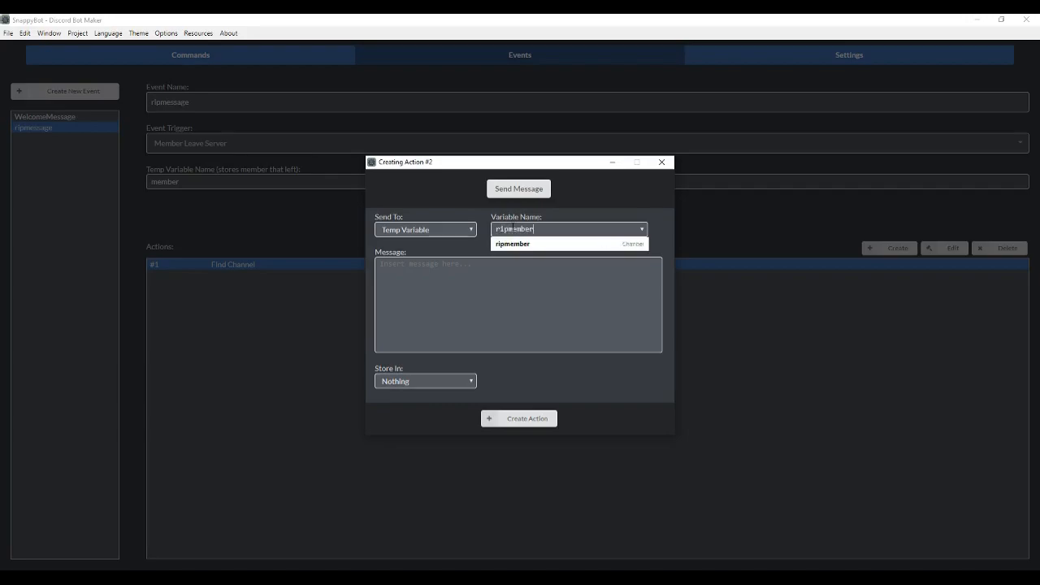
{"action": "left_click", "coordinate": [512, 244]}
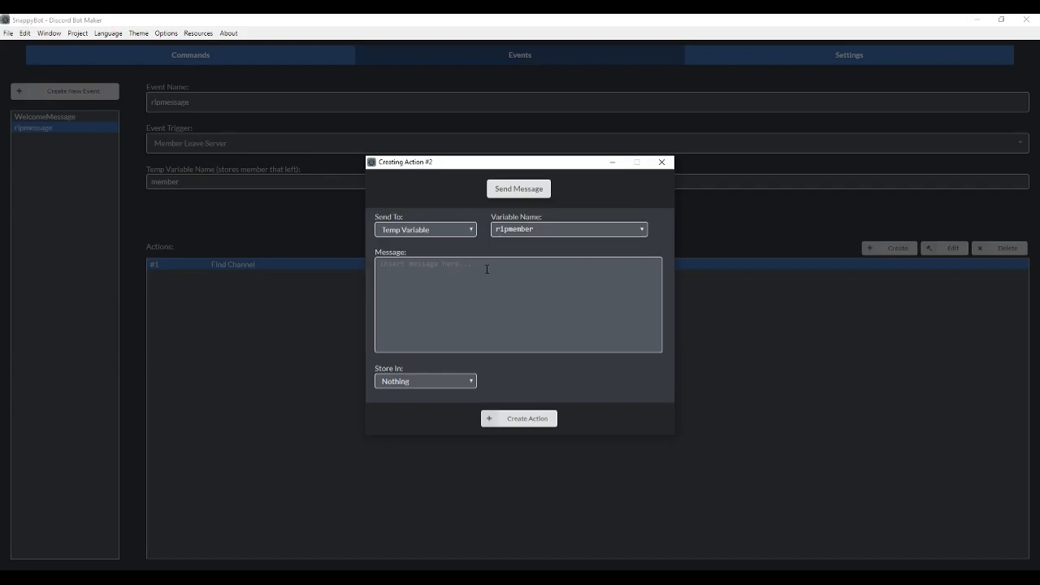
Step: Insert the member variable with bold text 'has left the server, sad day!' and create the action
{"action": "right_click", "coordinate": [486, 270]}
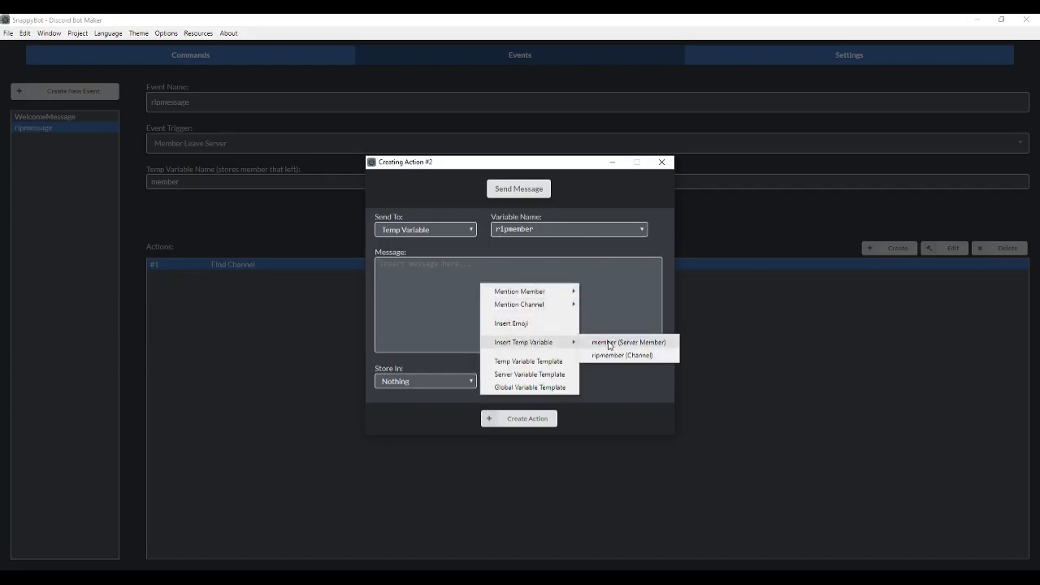
{"action": "left_click", "coordinate": [627, 342]}
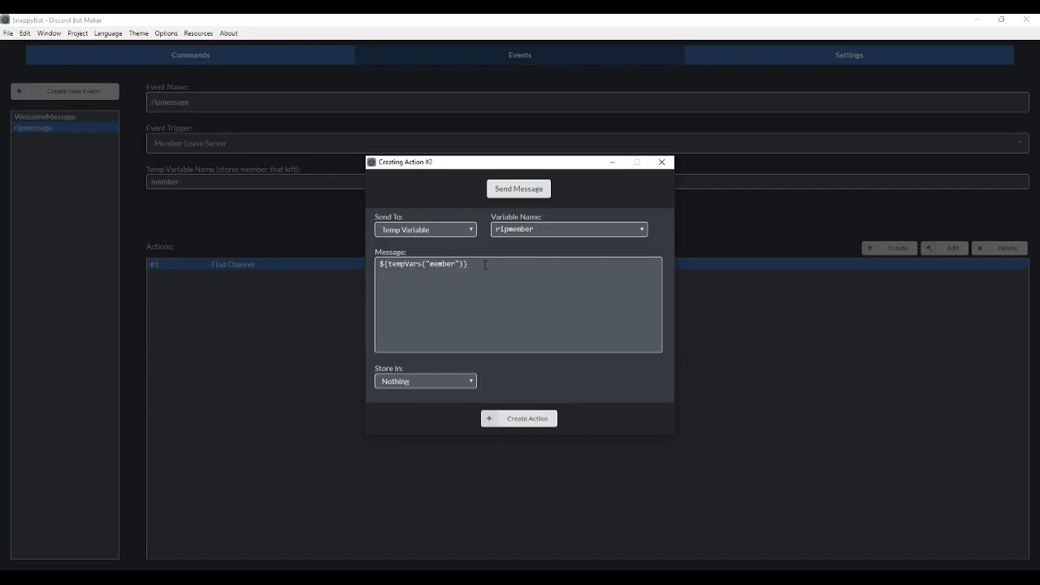
{"action": "type", "text": "has left the server"}
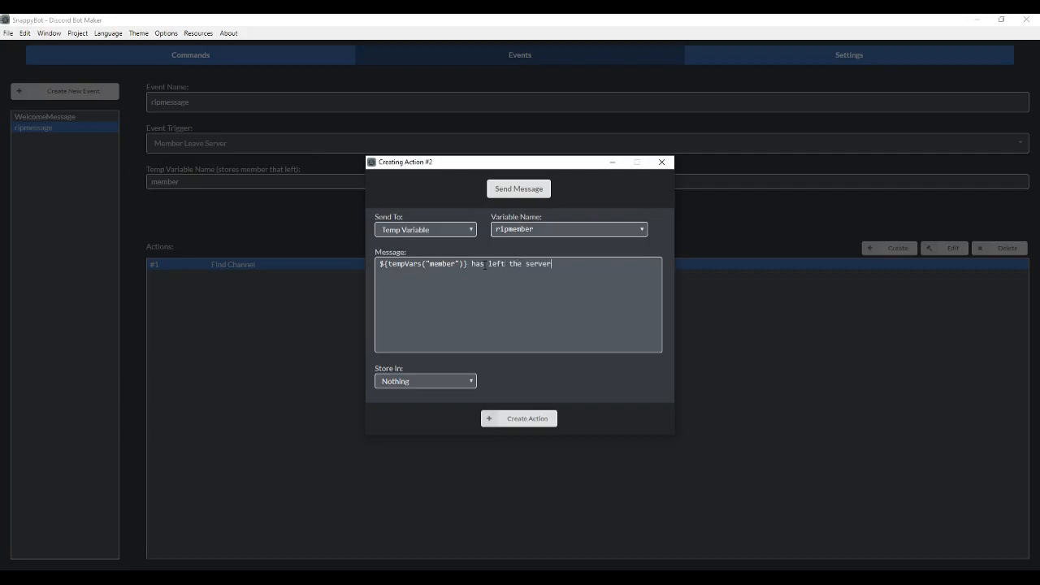
{"action": "type", "text": ","}
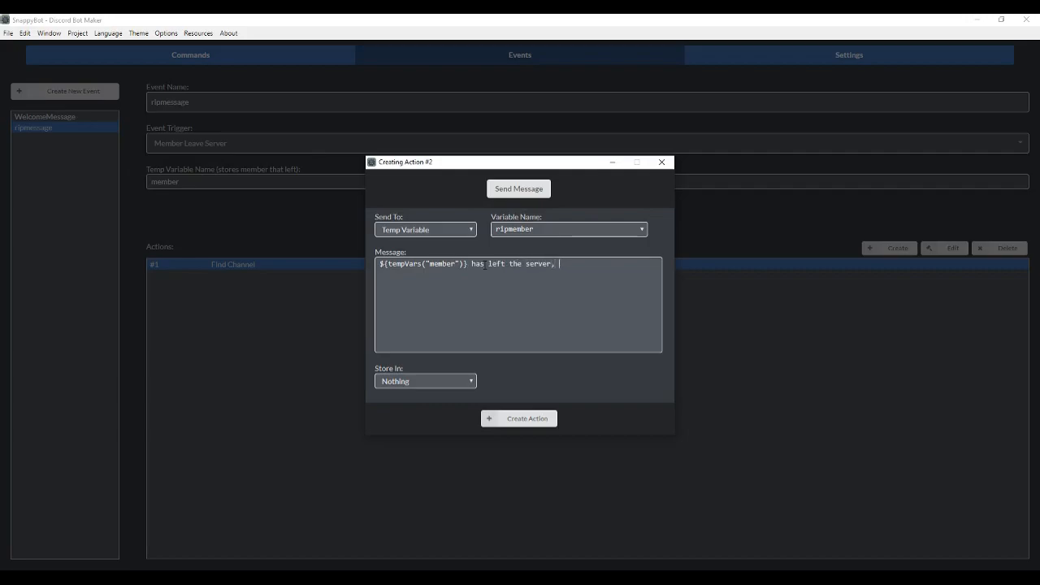
{"action": "type", "text": "sad day!"}
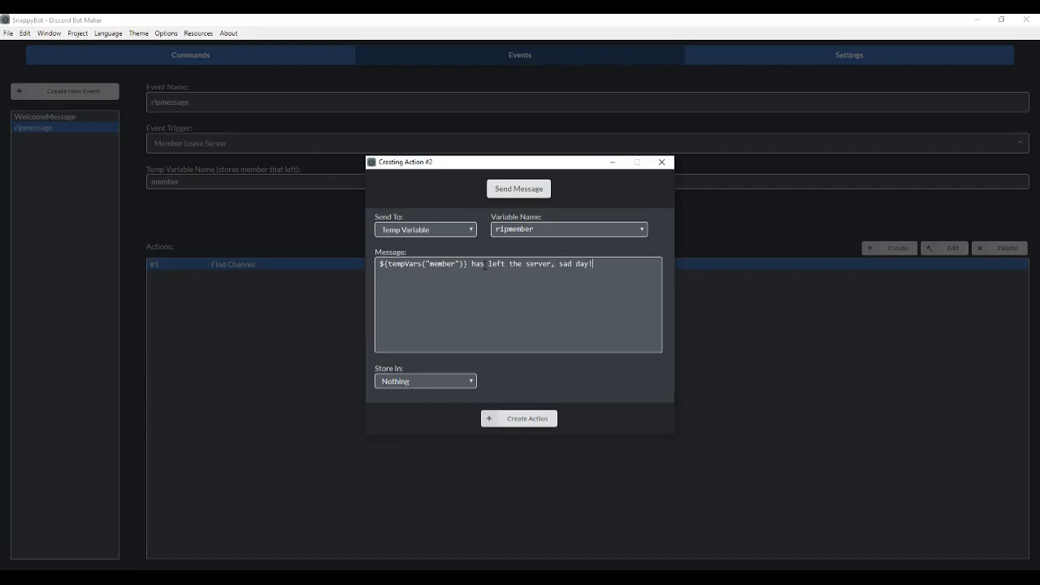
{"action": "type", "text": "**"}
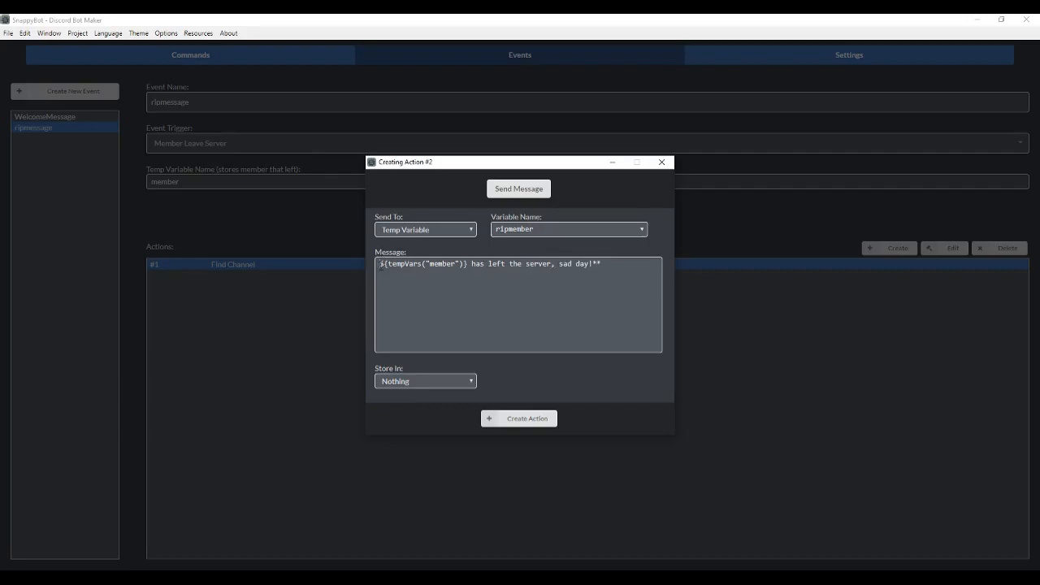
{"action": "left_click", "coordinate": [519, 420]}
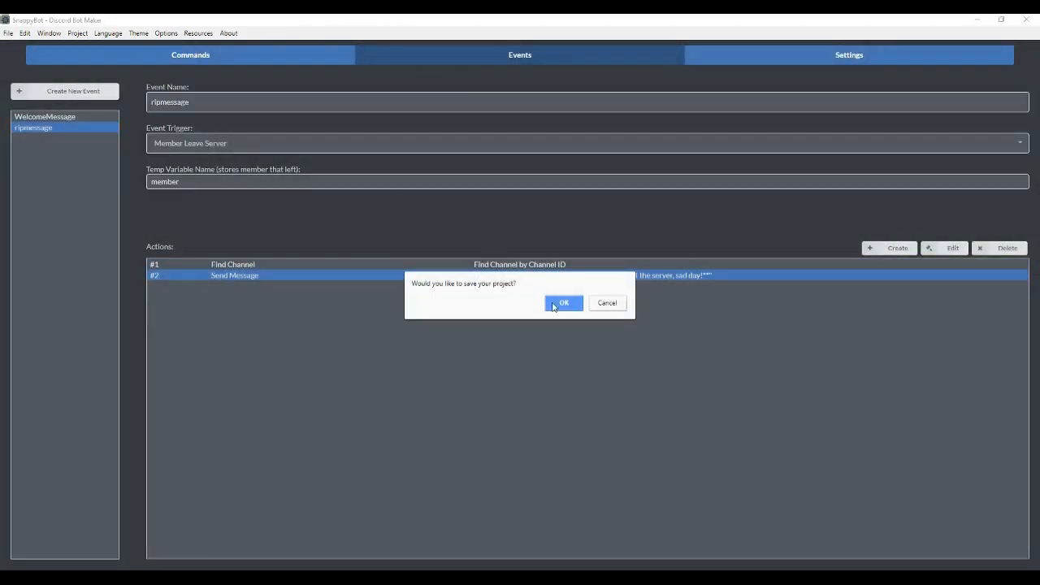
Step: Save the project, then check #welcome and #moderation in Discord for the bot's leave notice
{"action": "left_click", "coordinate": [563, 302]}
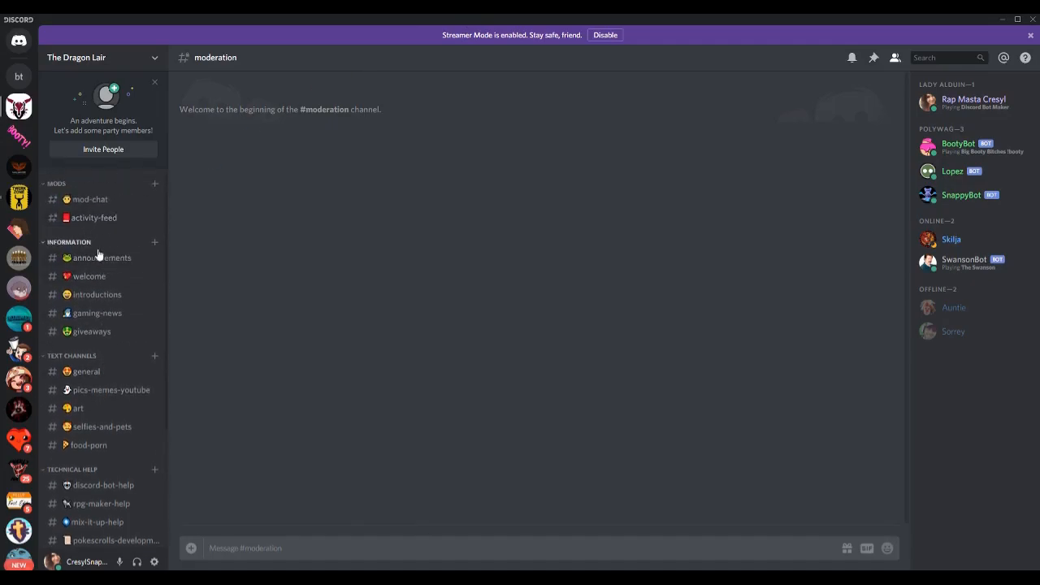
{"action": "left_click", "coordinate": [89, 276]}
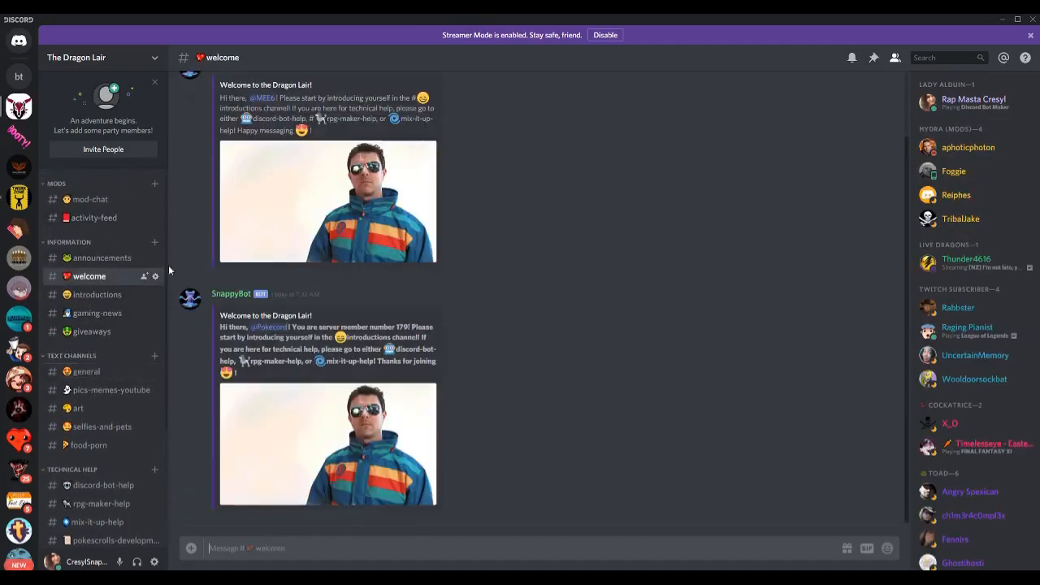
{"action": "right_click", "coordinate": [270, 326]}
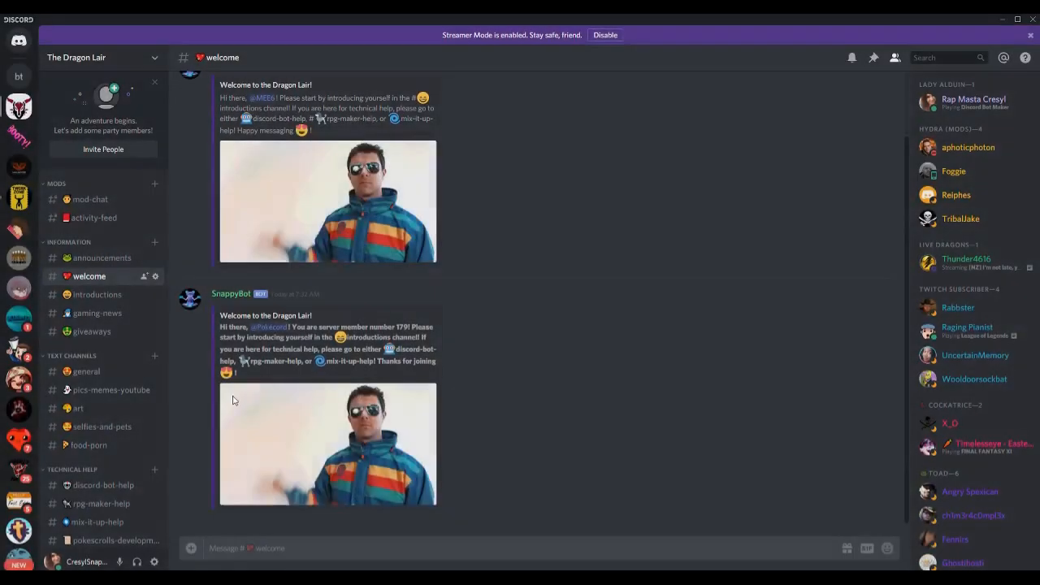
{"action": "left_click", "coordinate": [81, 490]}
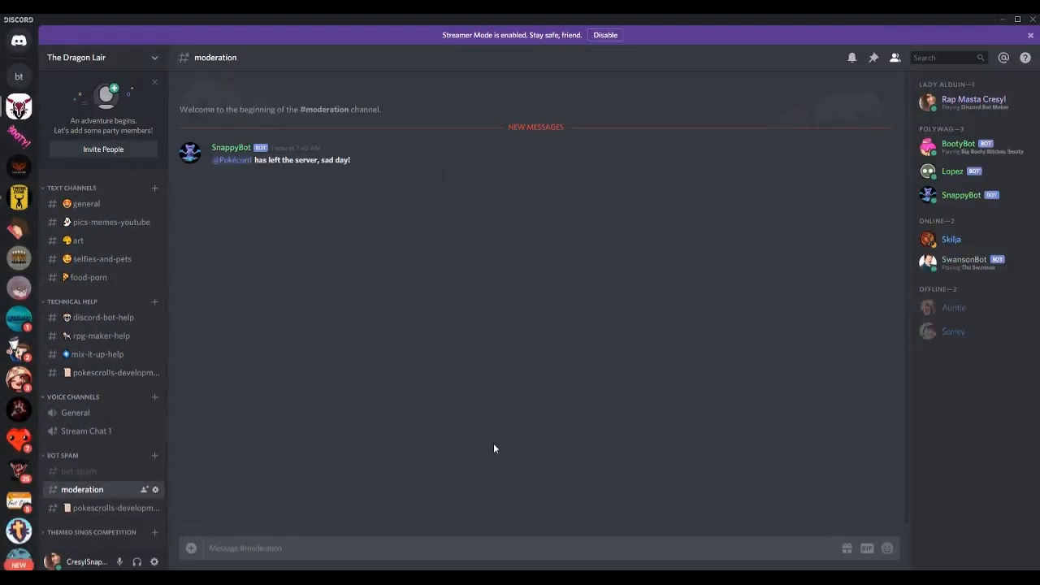
{"action": "mouse_move", "coordinate": [520, 563]}
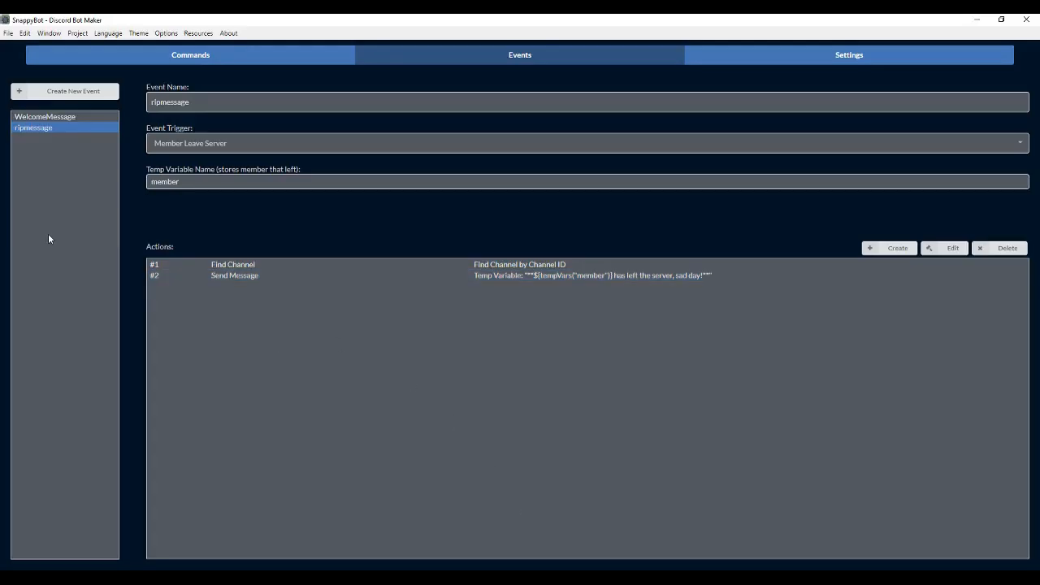
Step: Duplicate ripmessage as banmessage and set its trigger to Member Banned
{"action": "right_click", "coordinate": [33, 126]}
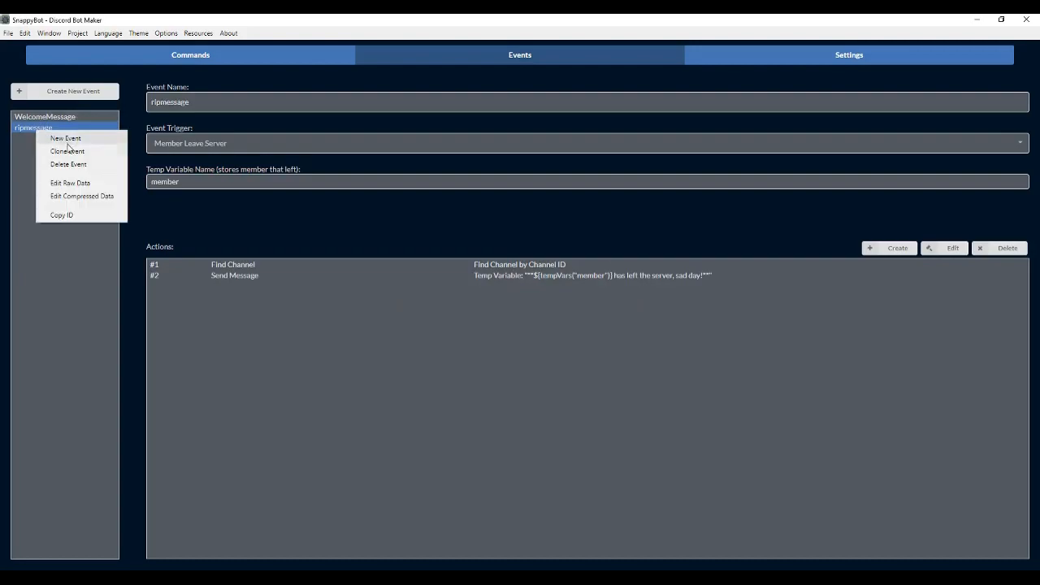
{"action": "left_click", "coordinate": [68, 151]}
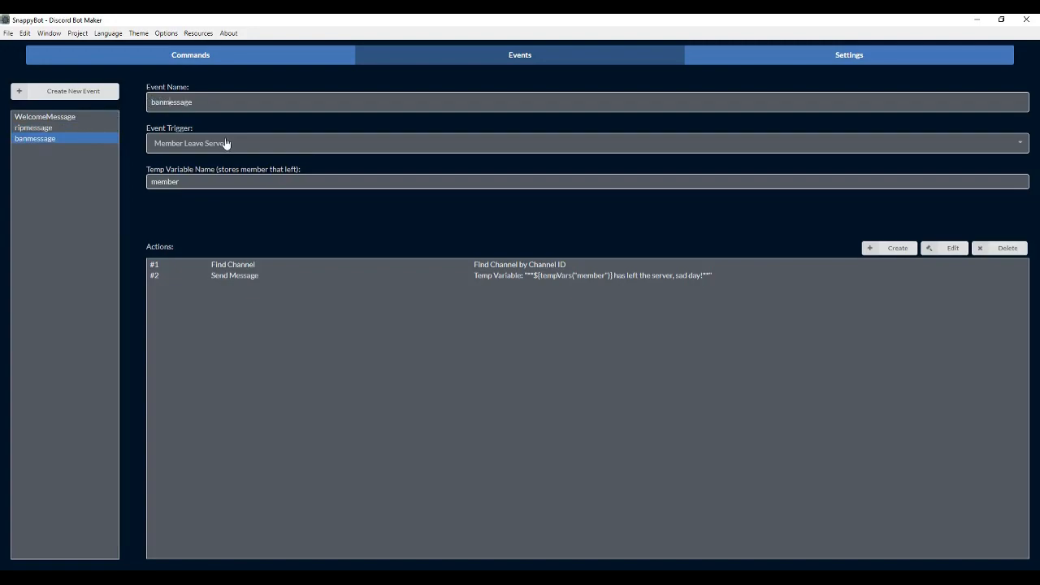
{"action": "mouse_move", "coordinate": [221, 150]}
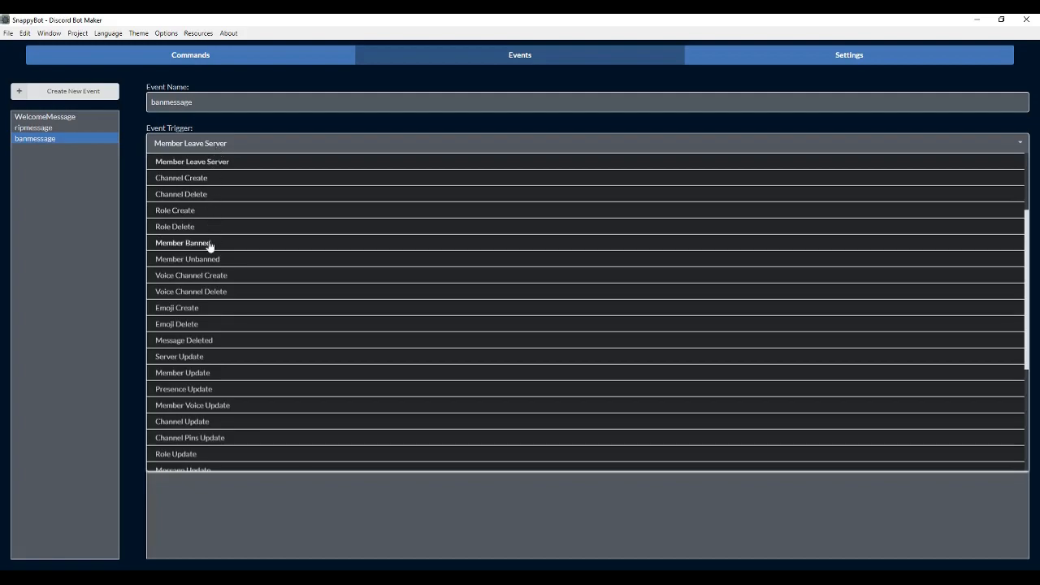
{"action": "left_click", "coordinate": [182, 243]}
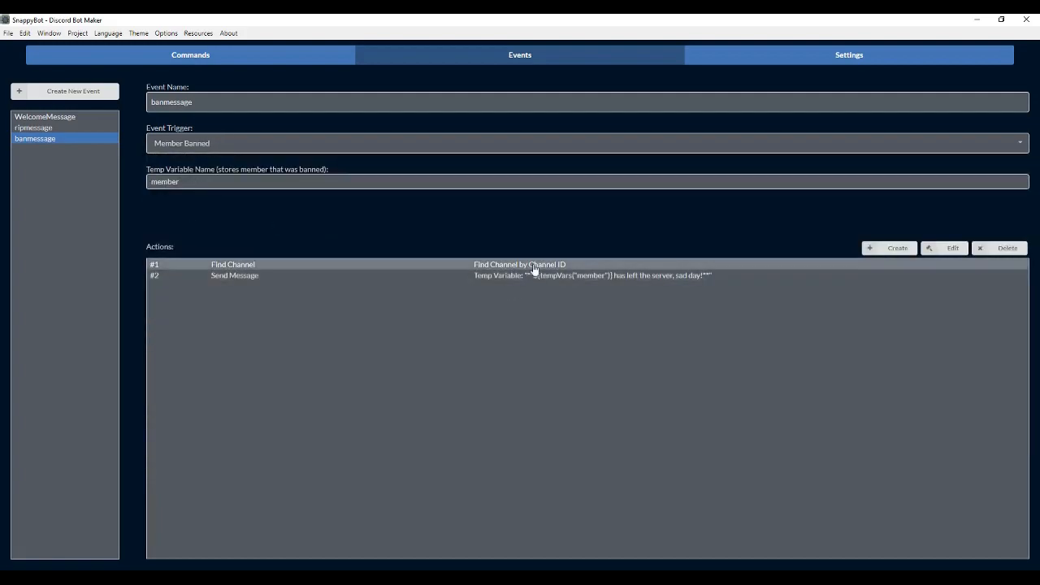
{"action": "double_click", "coordinate": [232, 264]}
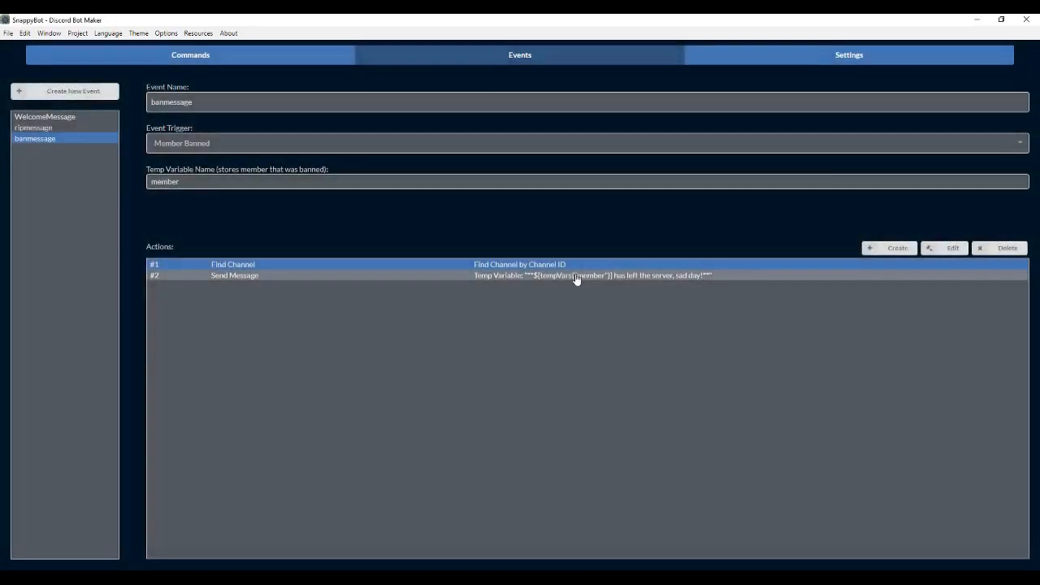
Step: Change the send-message text to bold 'has been banned from the server.' and apply the edit
{"action": "double_click", "coordinate": [234, 275]}
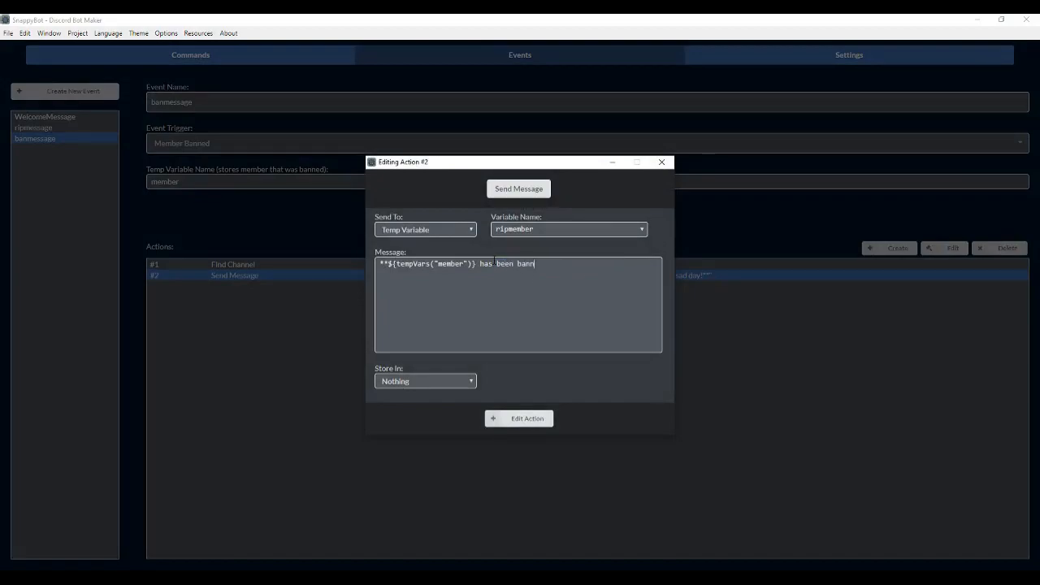
{"action": "type", "text": "ed from the server."}
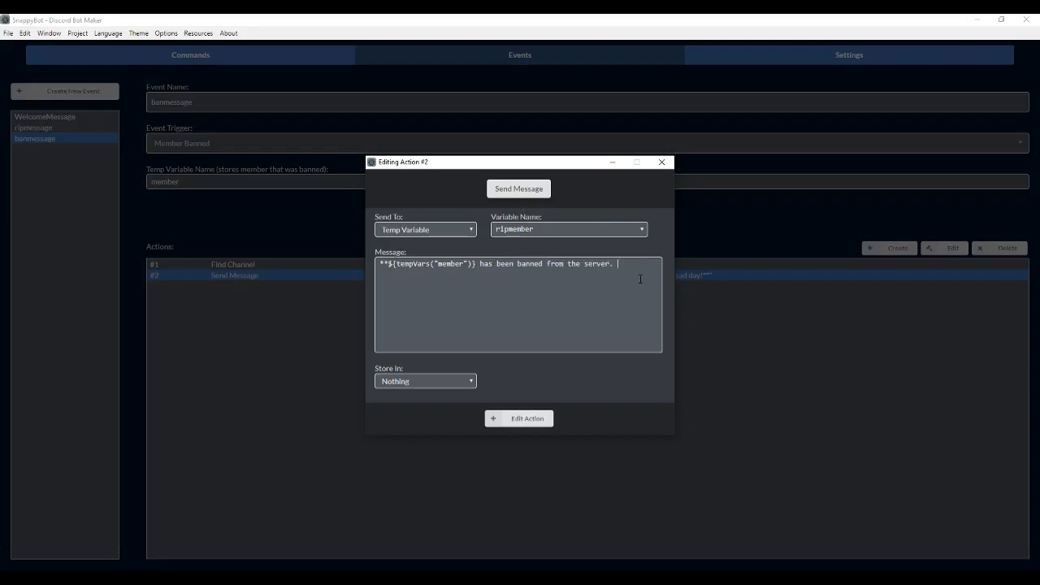
{"action": "type", "text": "**"}
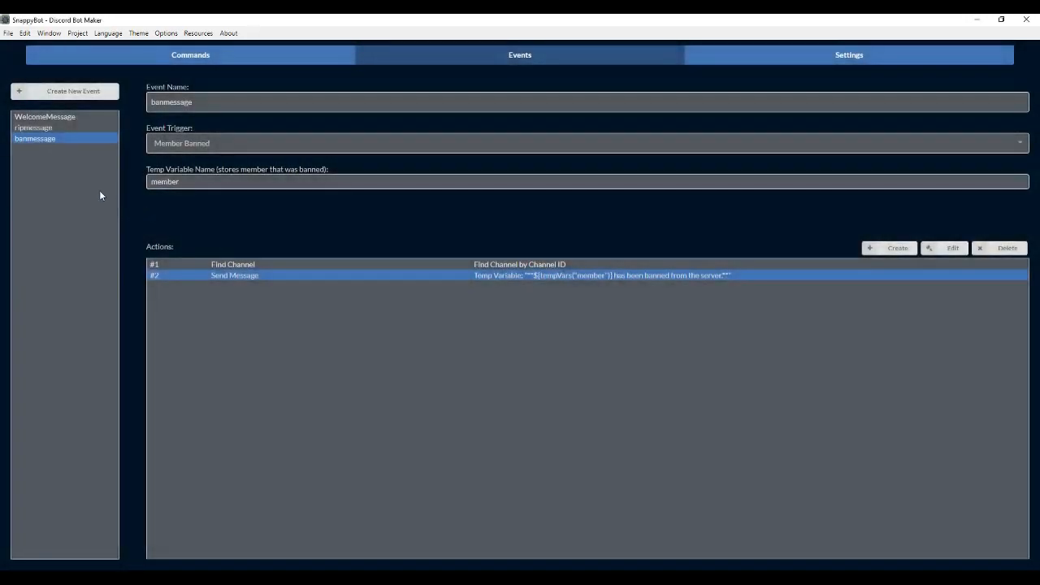
{"action": "left_click", "coordinate": [534, 407]}
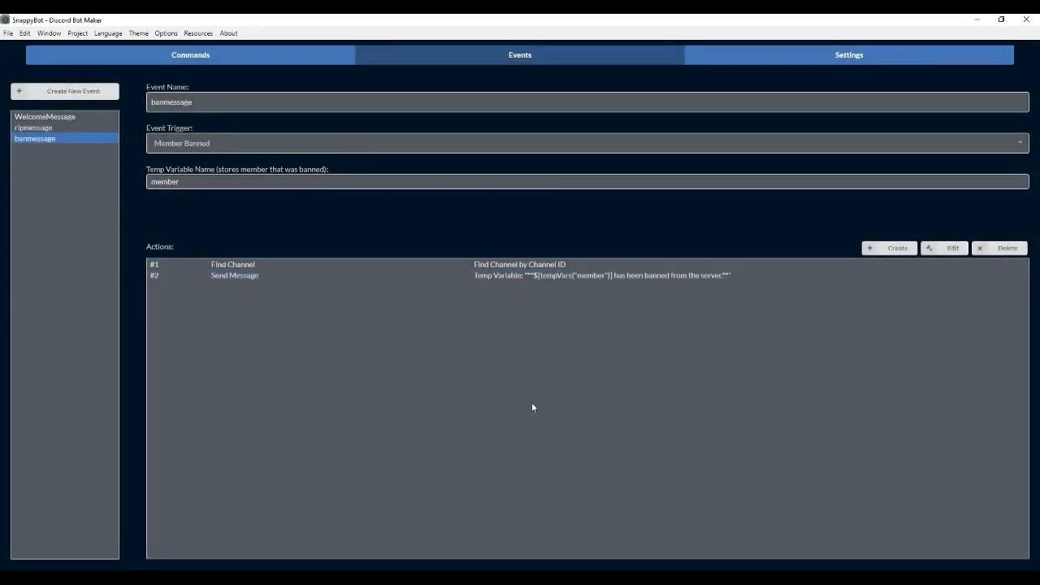
{"action": "mouse_move", "coordinate": [377, 273]}
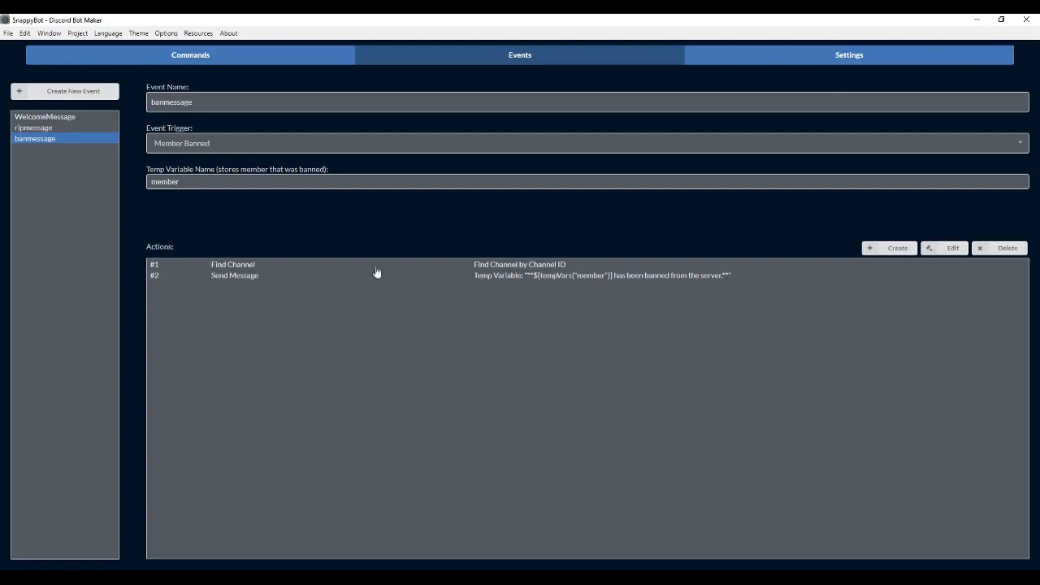
{"action": "mouse_move", "coordinate": [509, 468]}
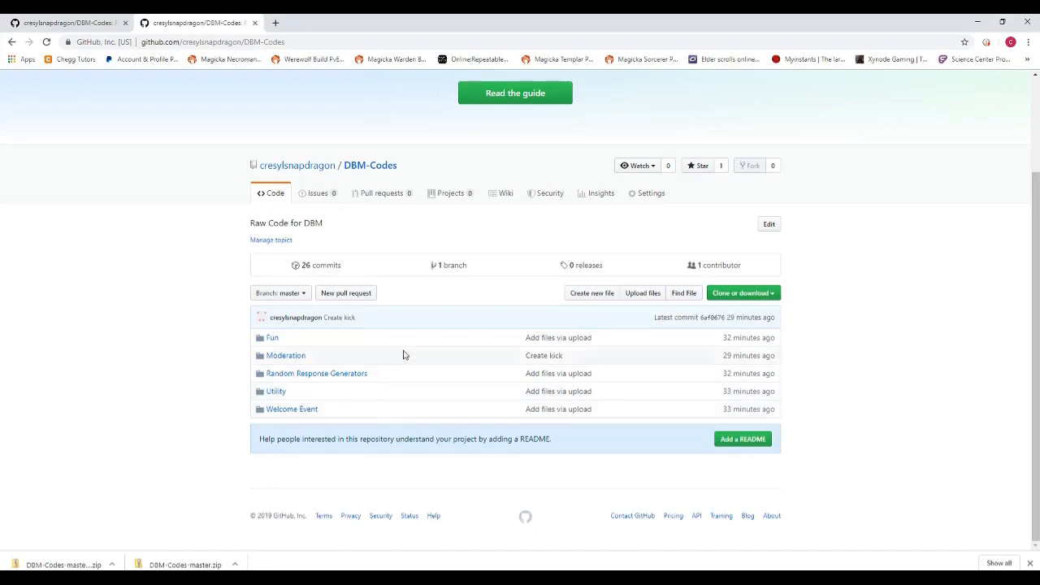
{"action": "mouse_move", "coordinate": [317, 432]}
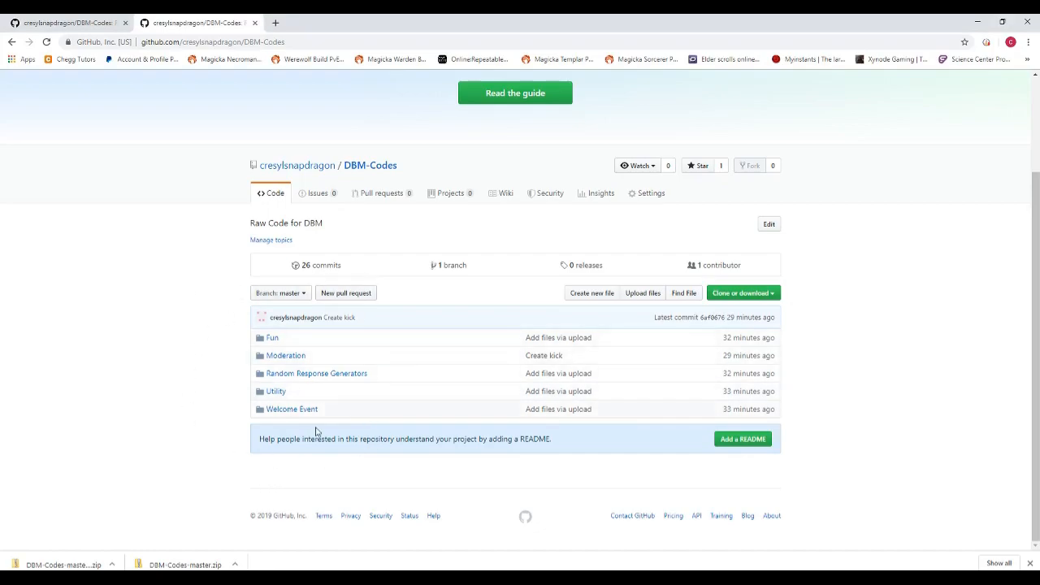
Step: Open the Welcome Event folder in the DBM-Codes repository
{"action": "left_click", "coordinate": [292, 410]}
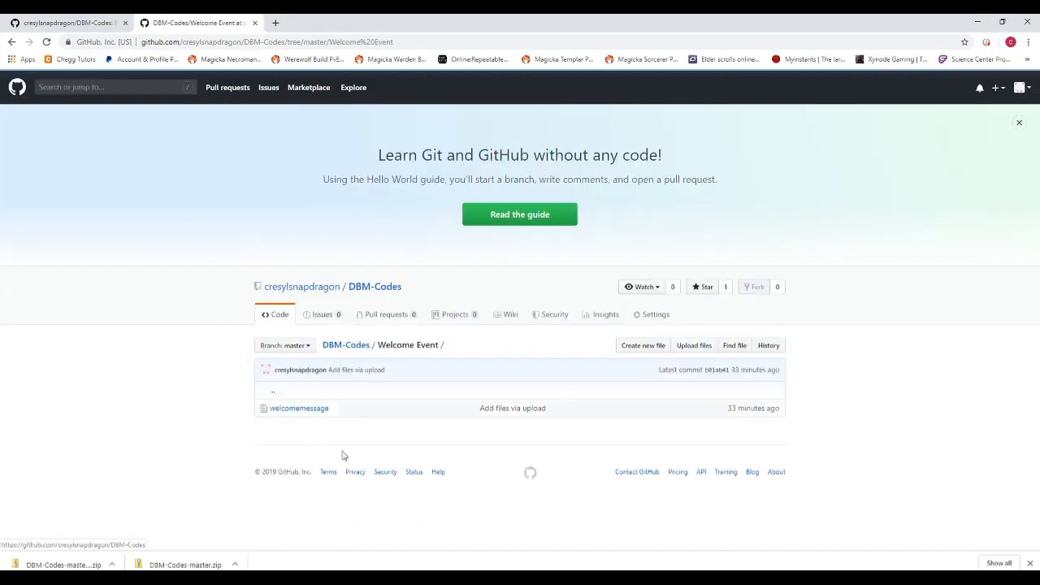